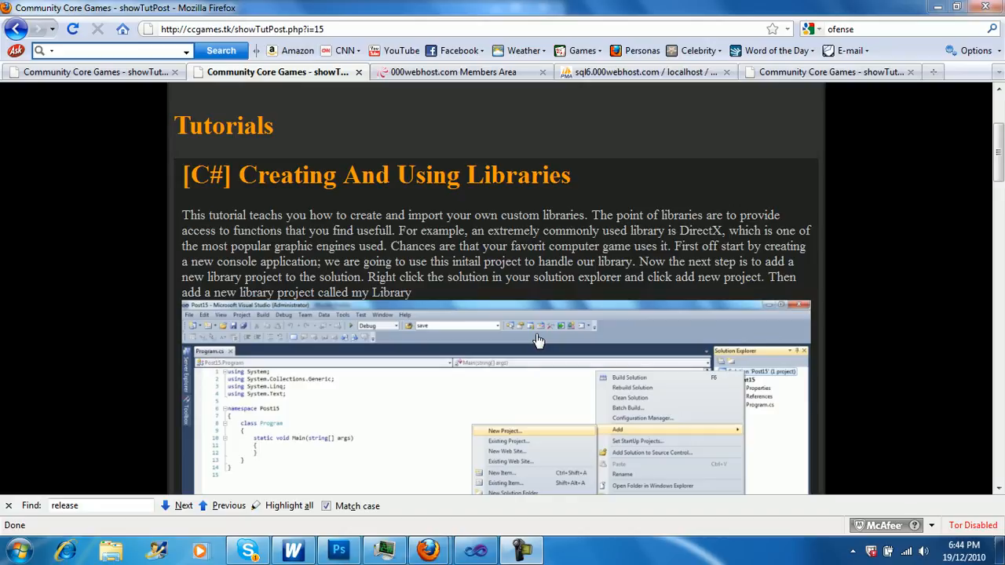
- Highlight words in the Firefox tutorial text, then switch to Visual Studio
double_click(340, 276)
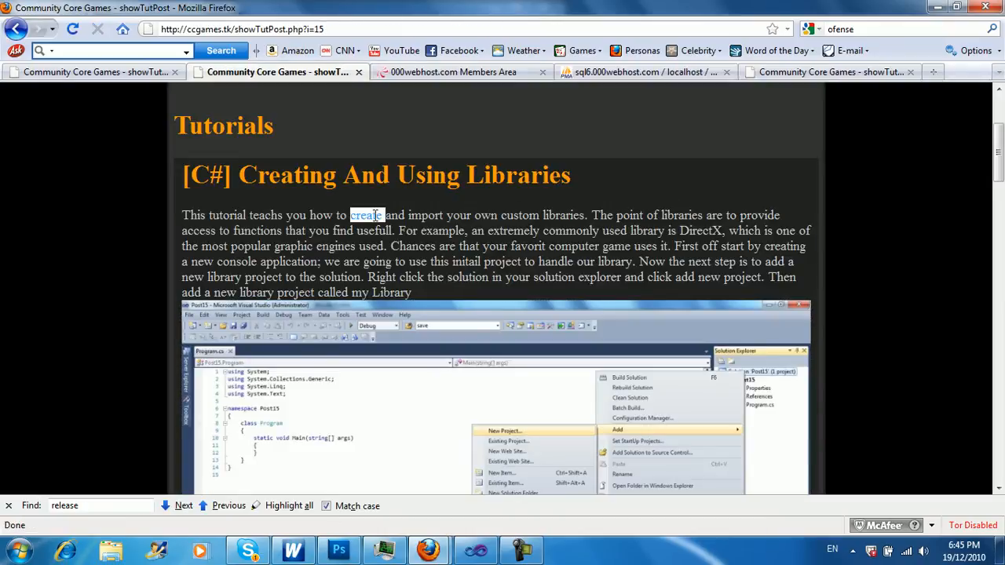
double_click(441, 230)
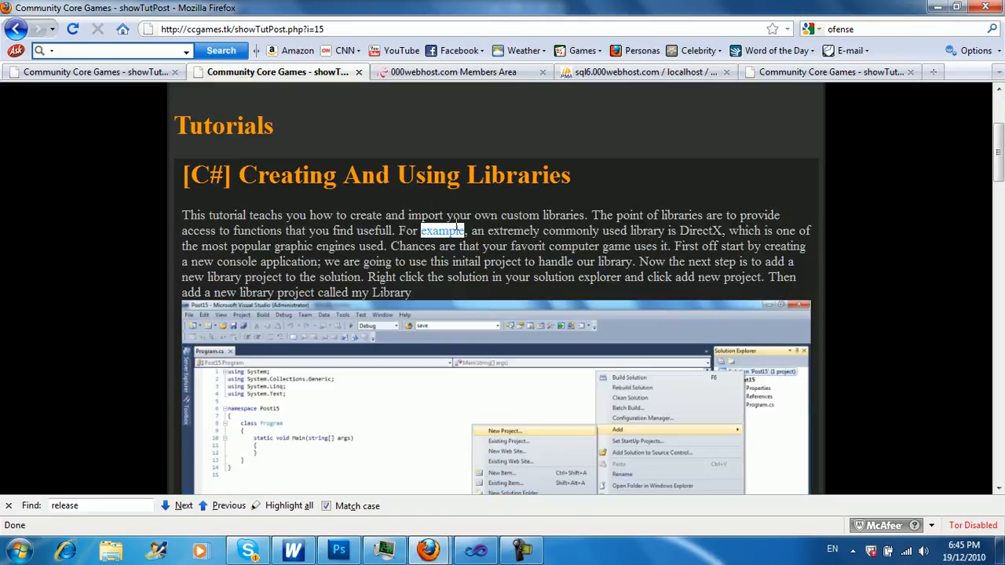
left_click_drag(182, 215, 410, 292)
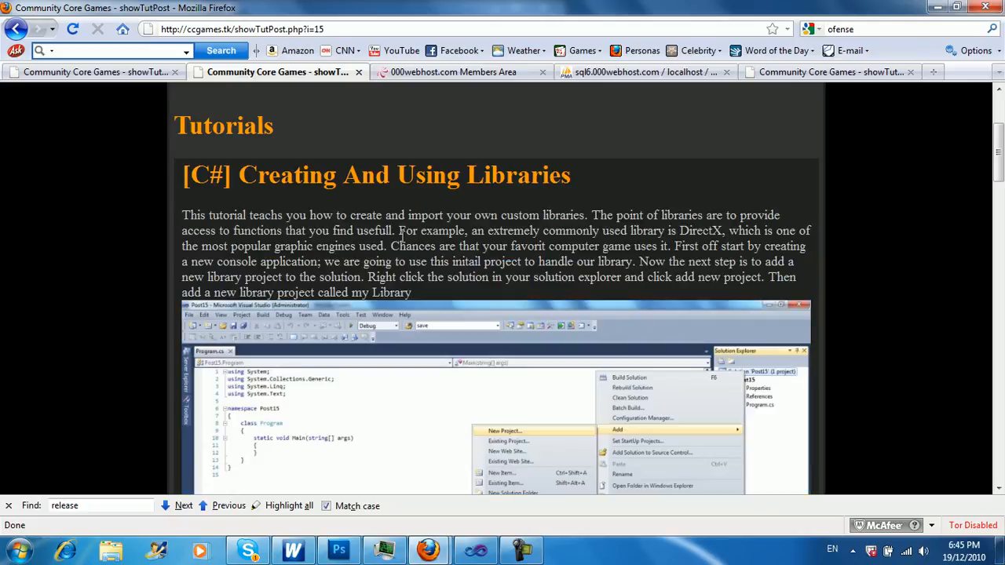
left_click(12, 545)
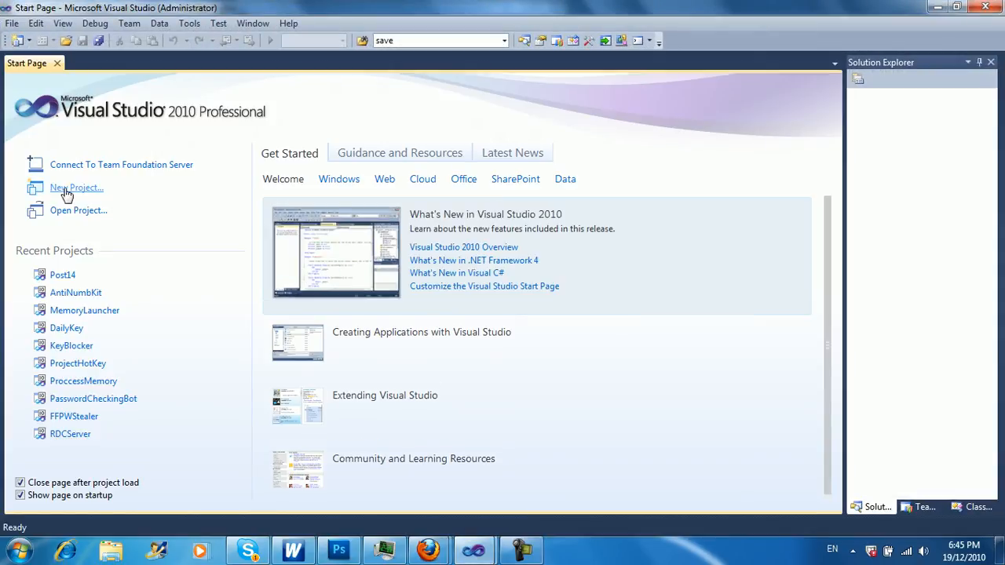
- Create the console application, renaming Post15 to Post15-2-videogothrough after the name conflict
left_click(76, 188)
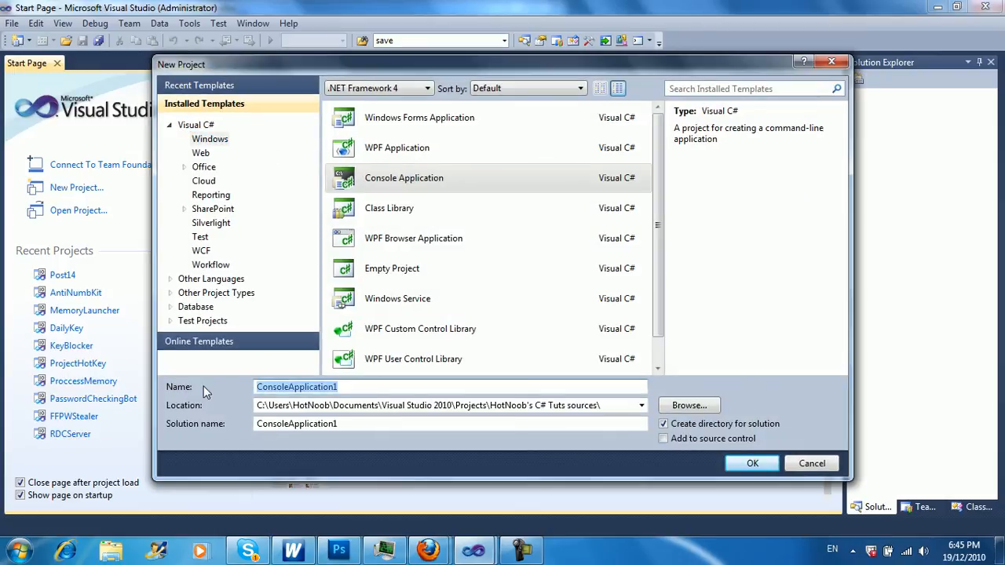
type("Post15")
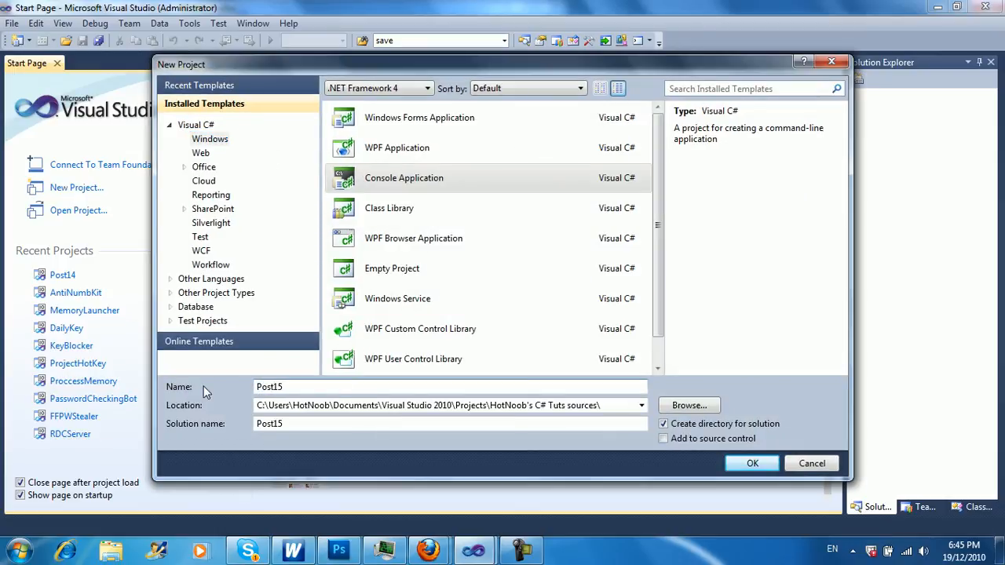
left_click(751, 463)
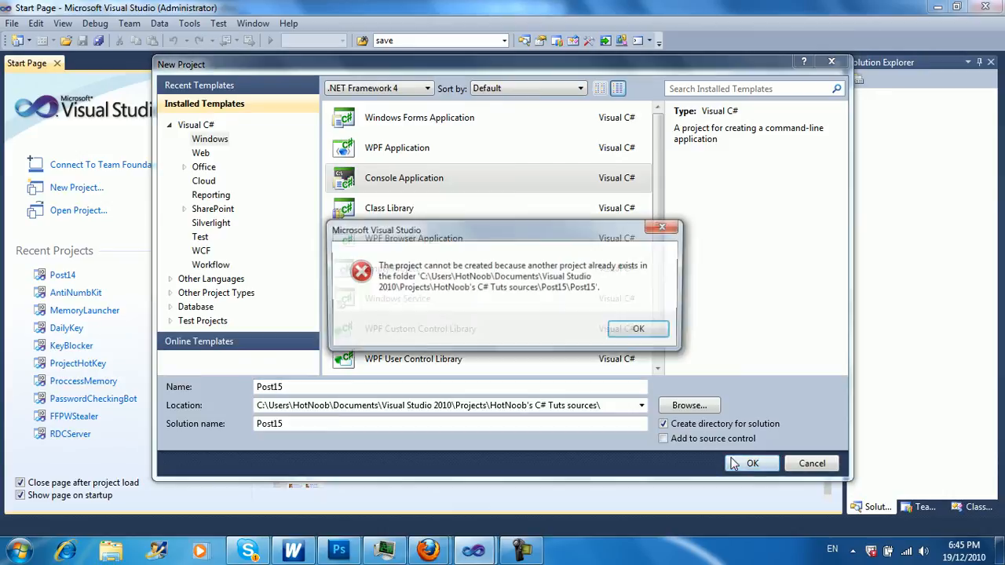
left_click(637, 330)
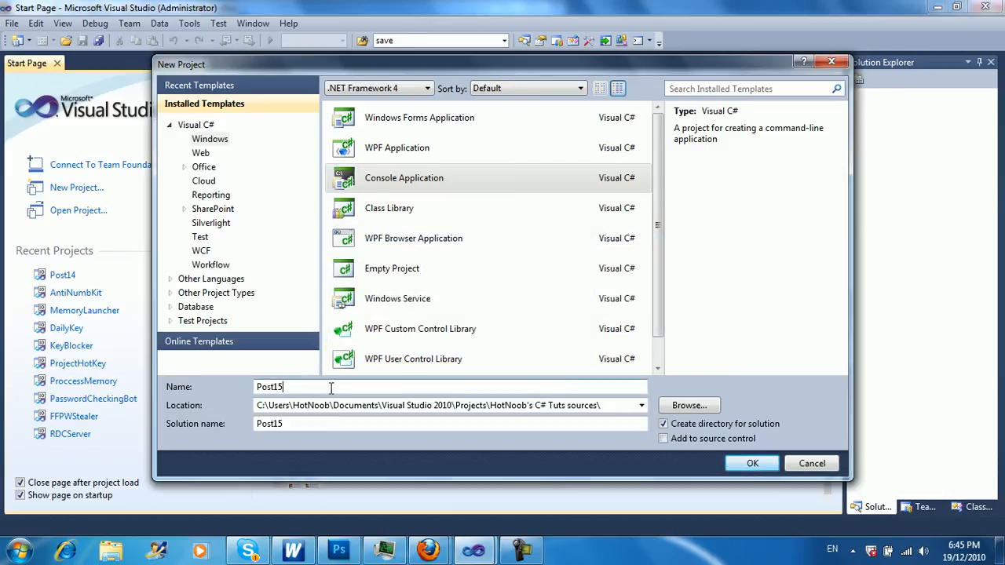
type("-2-")
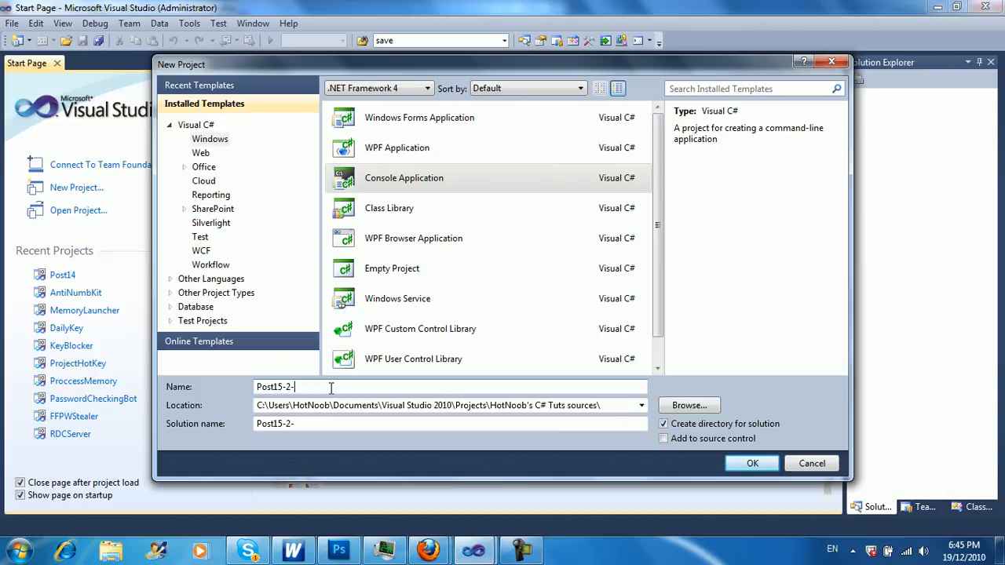
type("videogothroug")
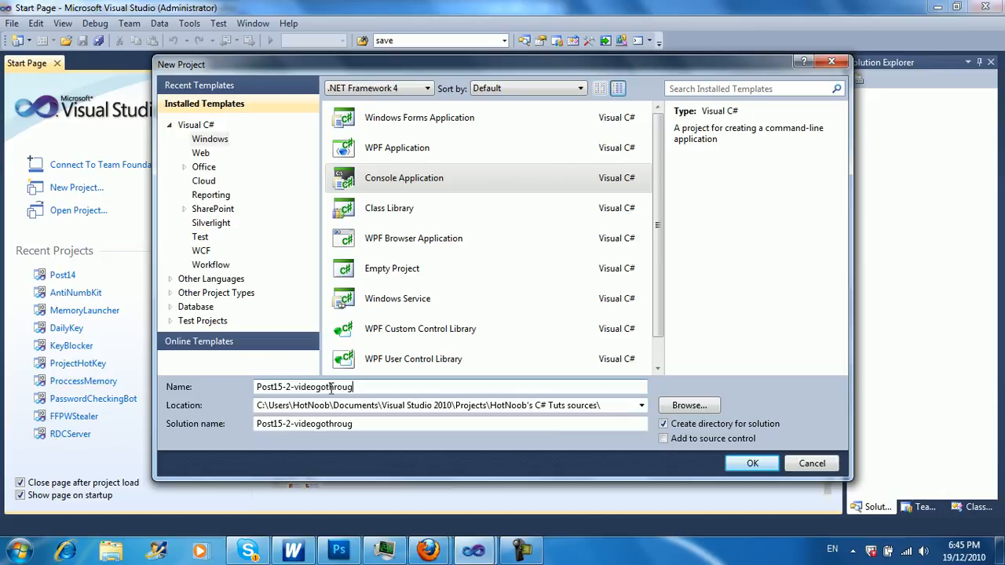
left_click(751, 463)
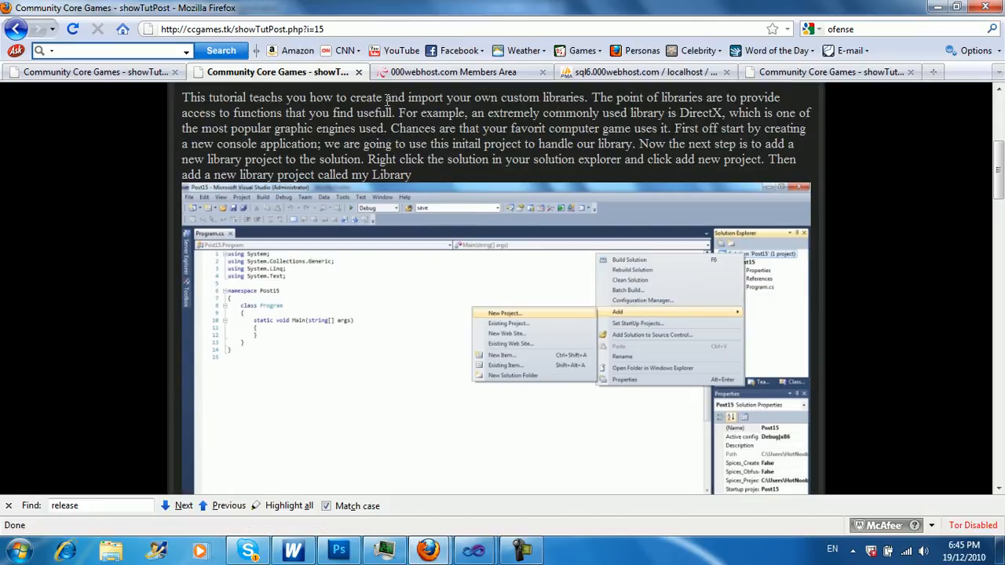
mouse_move(588, 149)
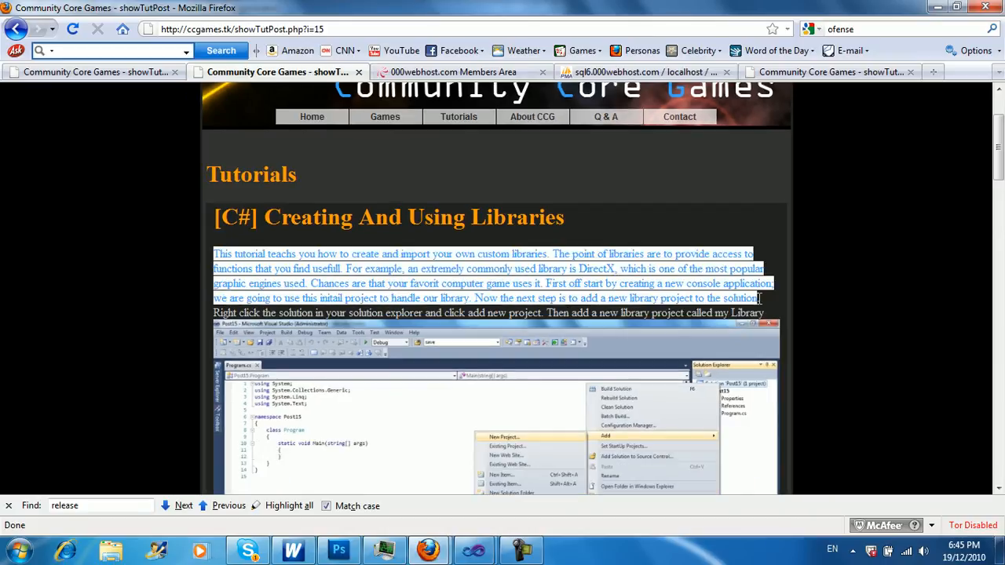
mouse_move(770, 316)
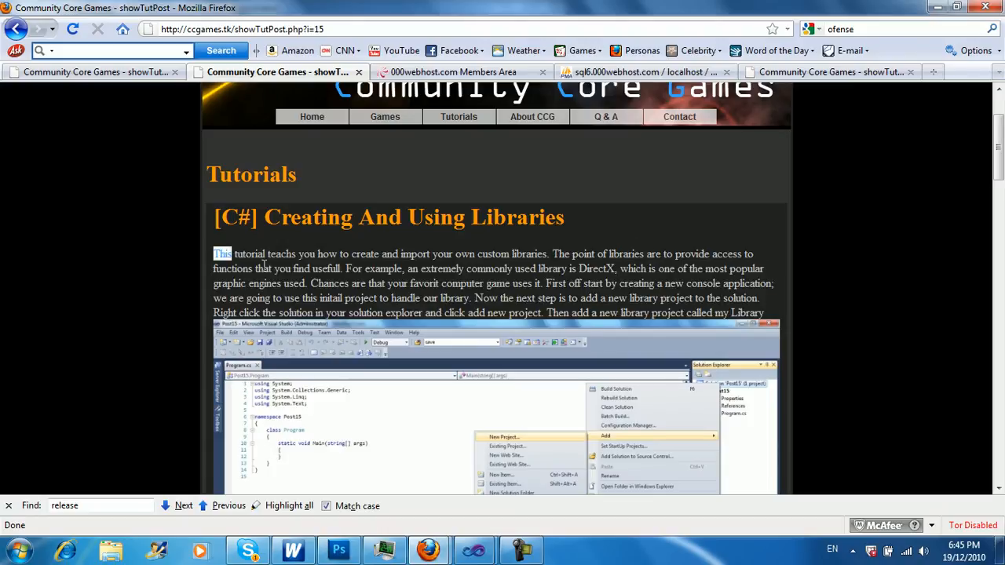
left_click_drag(215, 254, 470, 298)
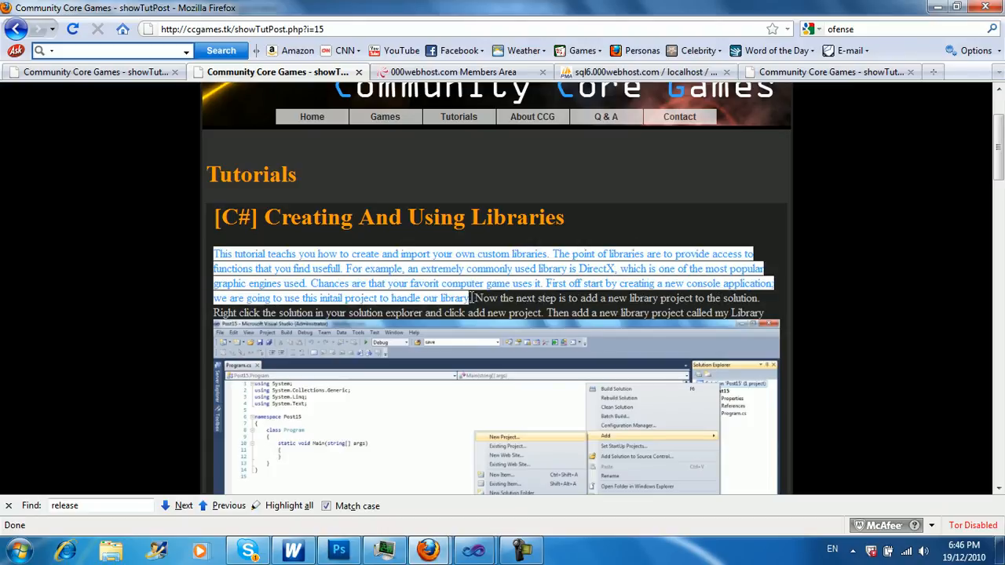
mouse_move(359, 254)
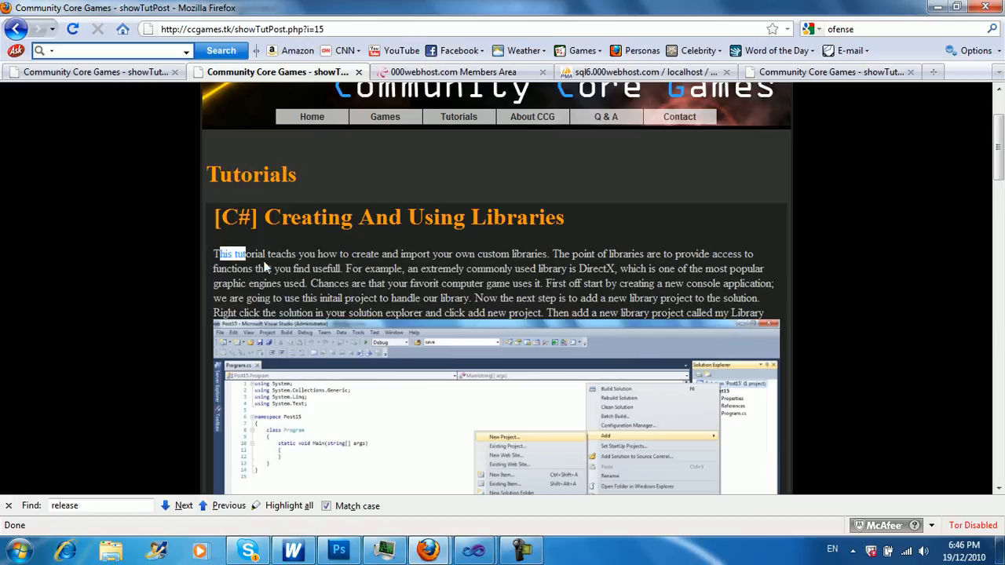
left_click_drag(214, 254, 342, 269)
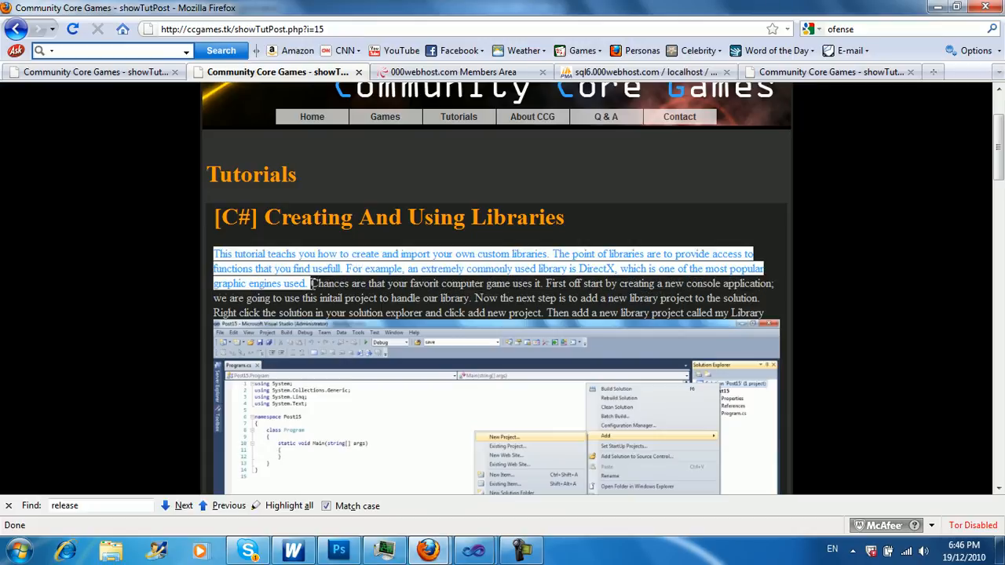
left_click(511, 283)
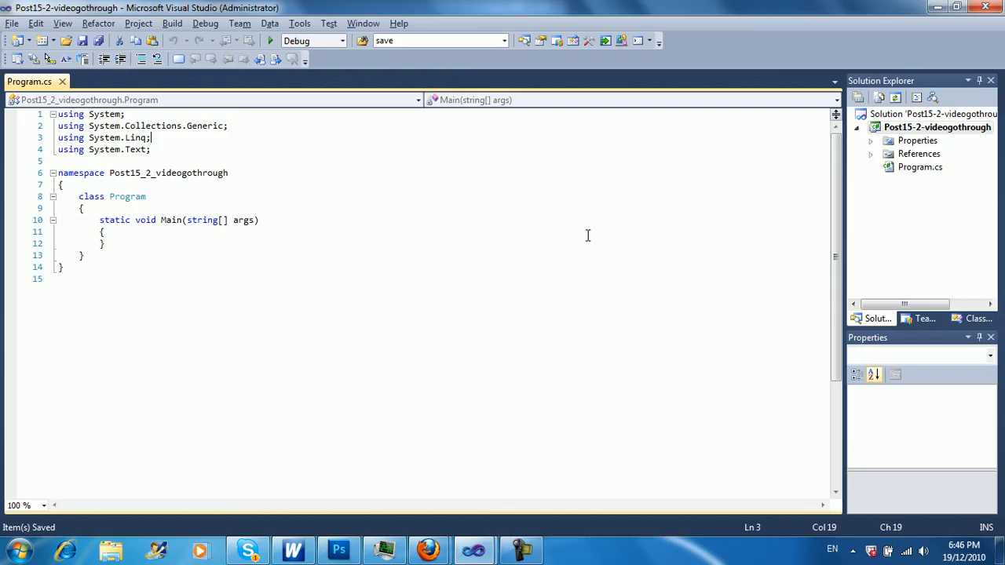
- Select the Post15-2-videogothrough project, then bring up the solution node's context menu
left_click(937, 127)
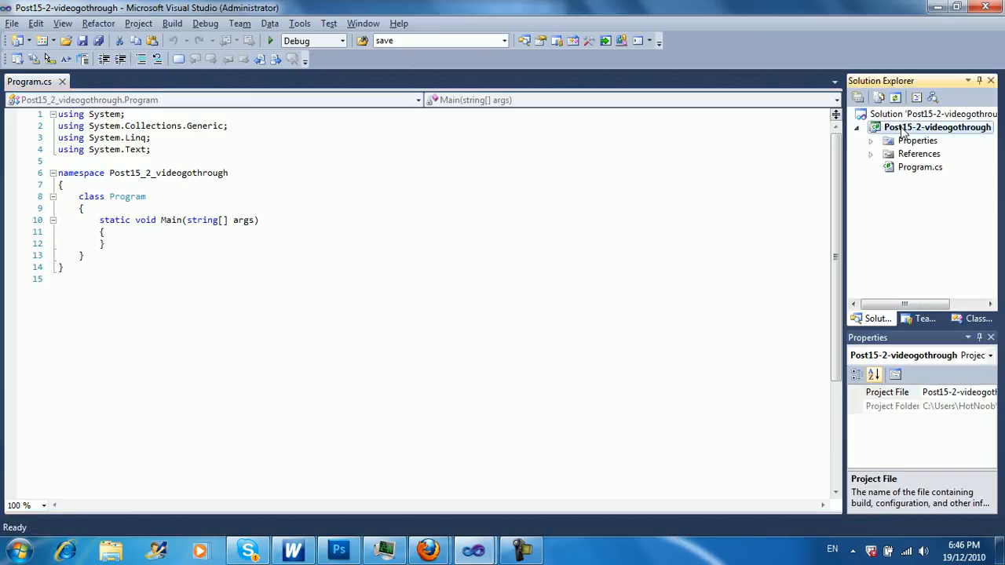
right_click(938, 127)
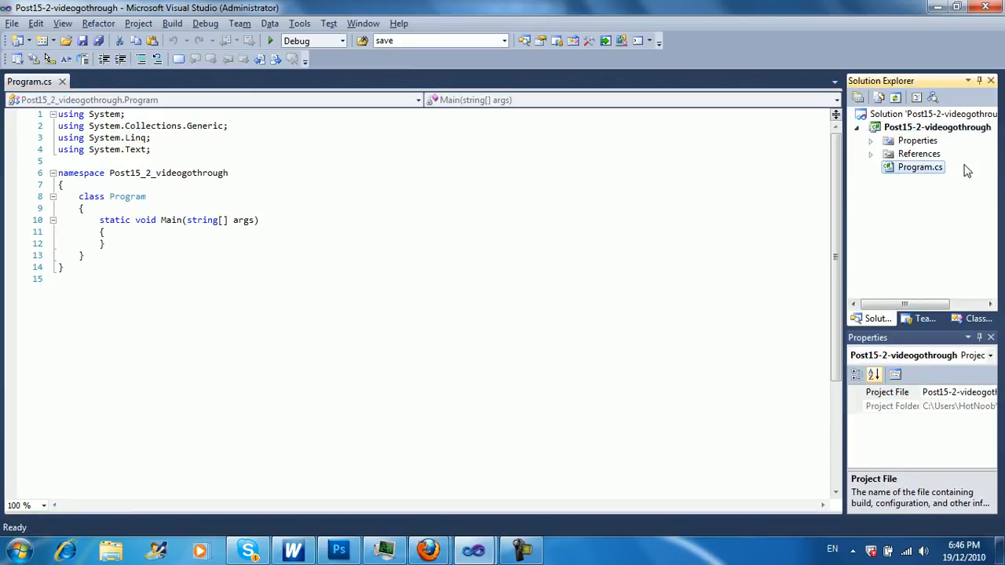
left_click(934, 126)
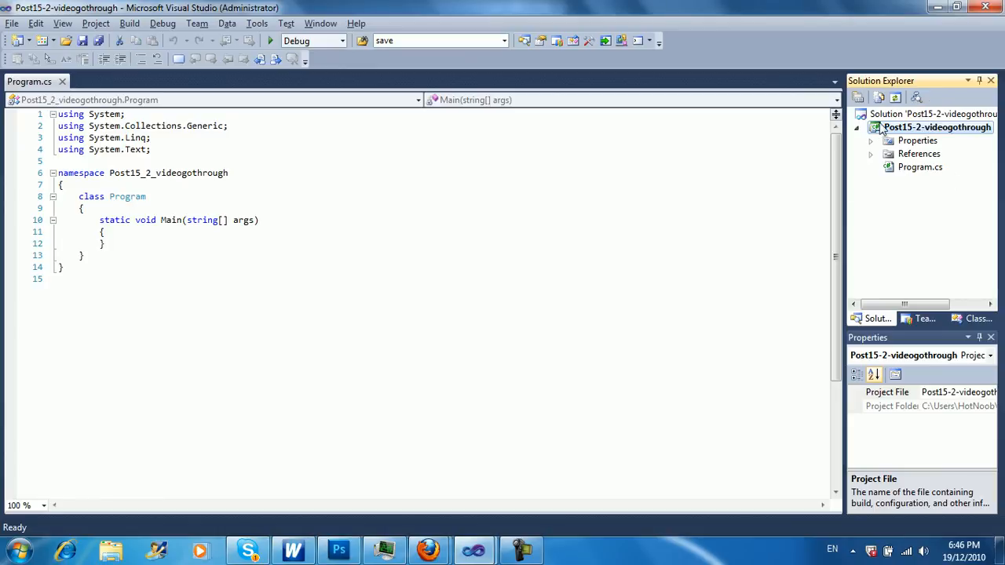
right_click(936, 127)
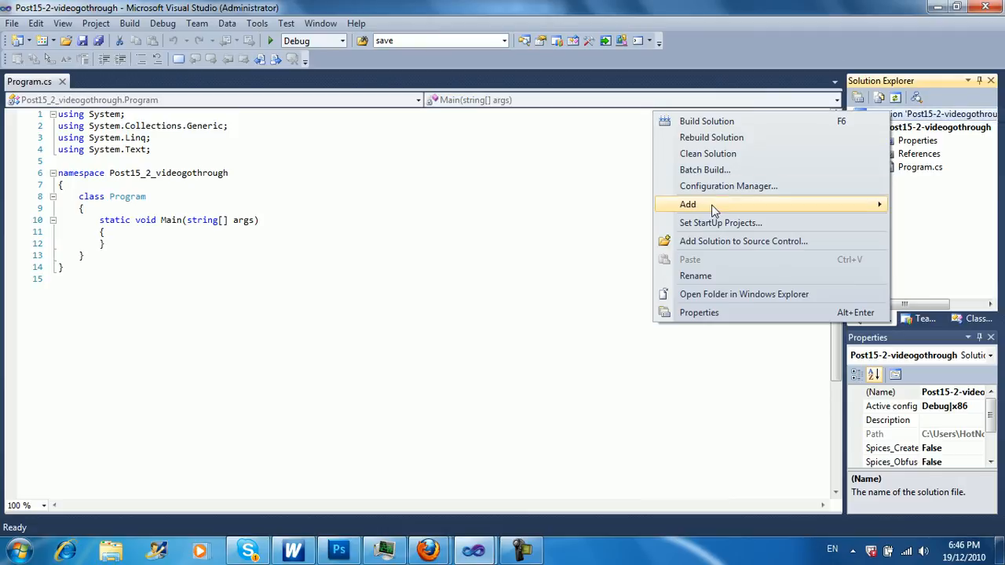
- Create a Visual C# Class Library project called myLibrary, opening its Class1.cs
left_click(688, 204)
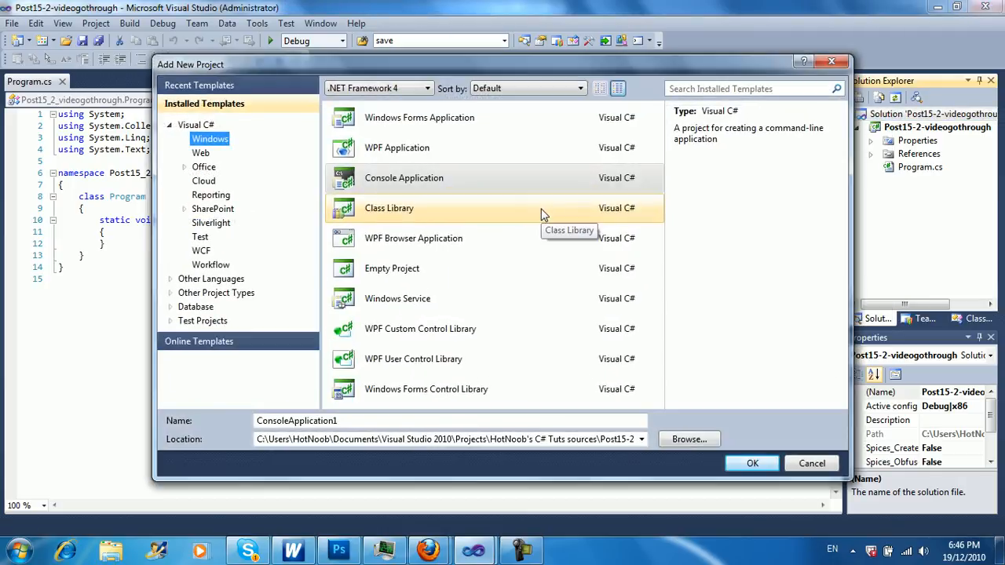
left_click(389, 208)
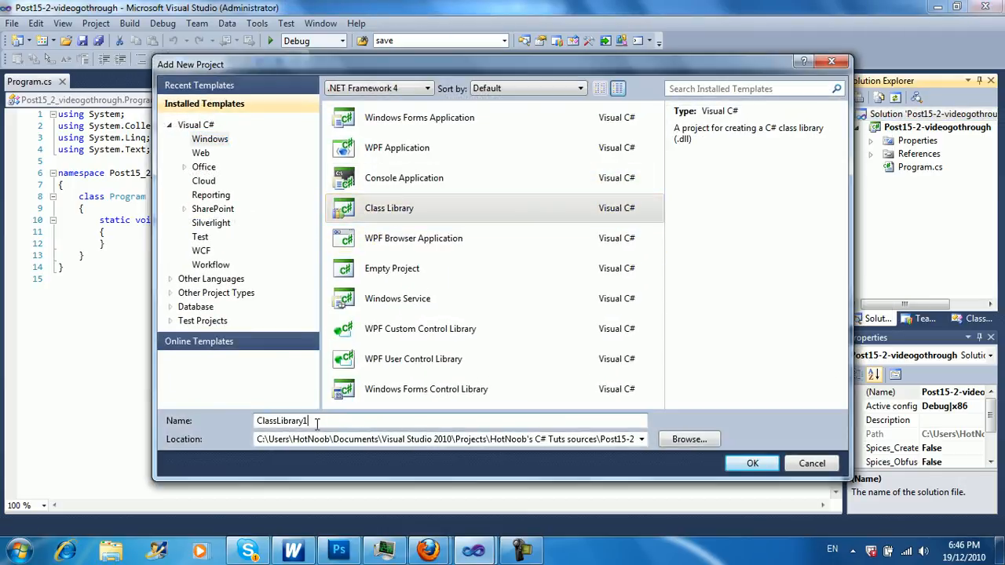
type("my")
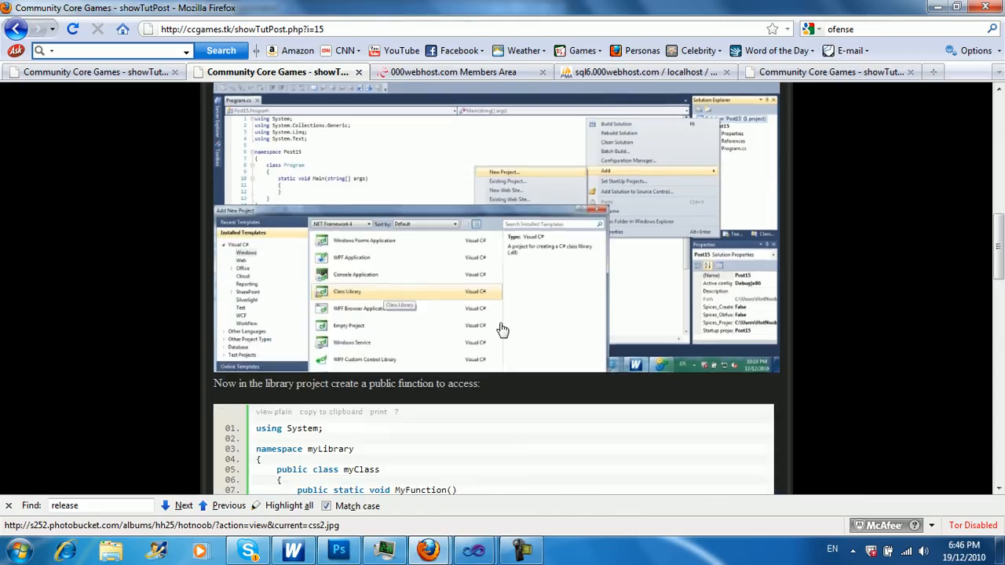
scroll("down", 3)
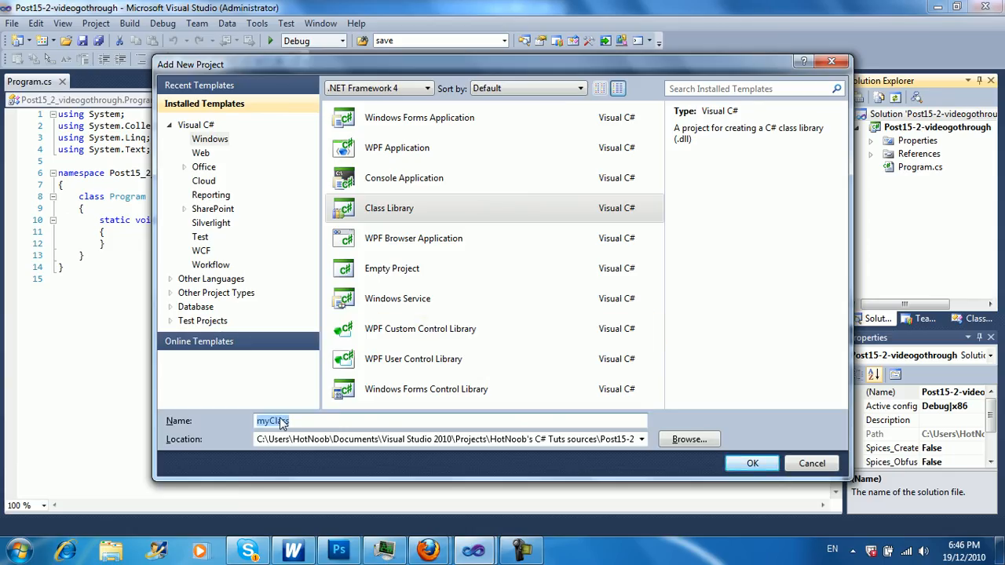
type("myLibrary")
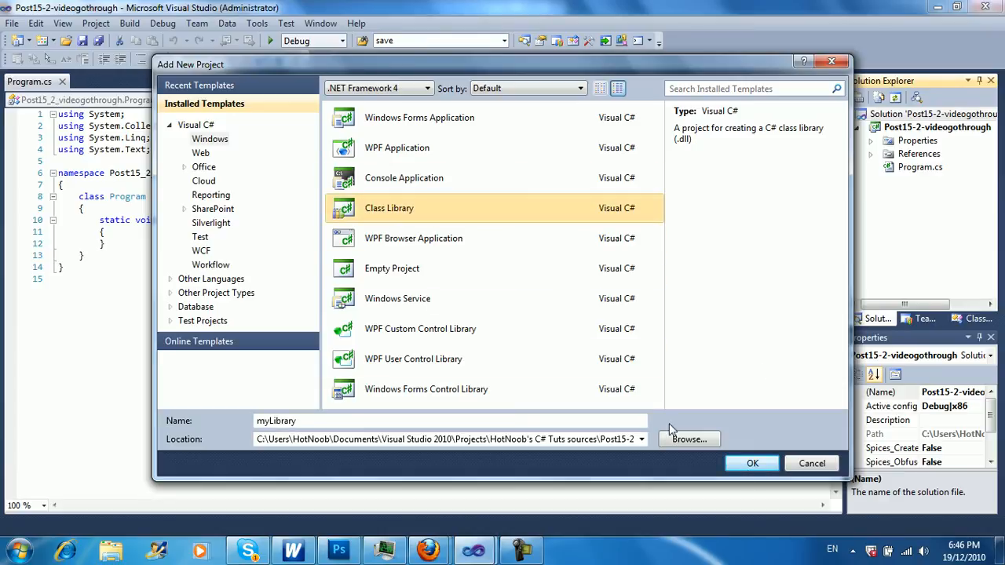
mouse_move(489, 238)
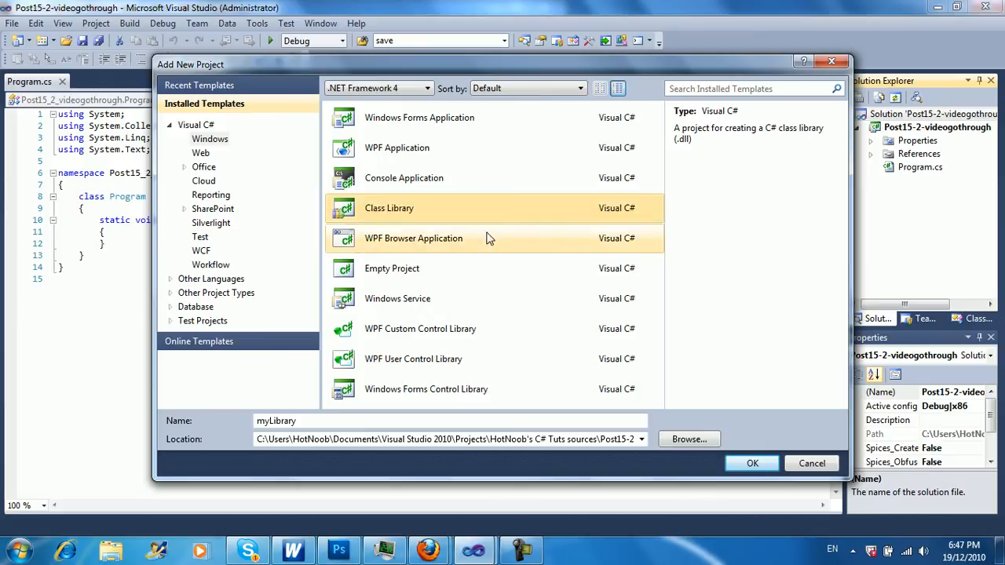
mouse_move(685, 146)
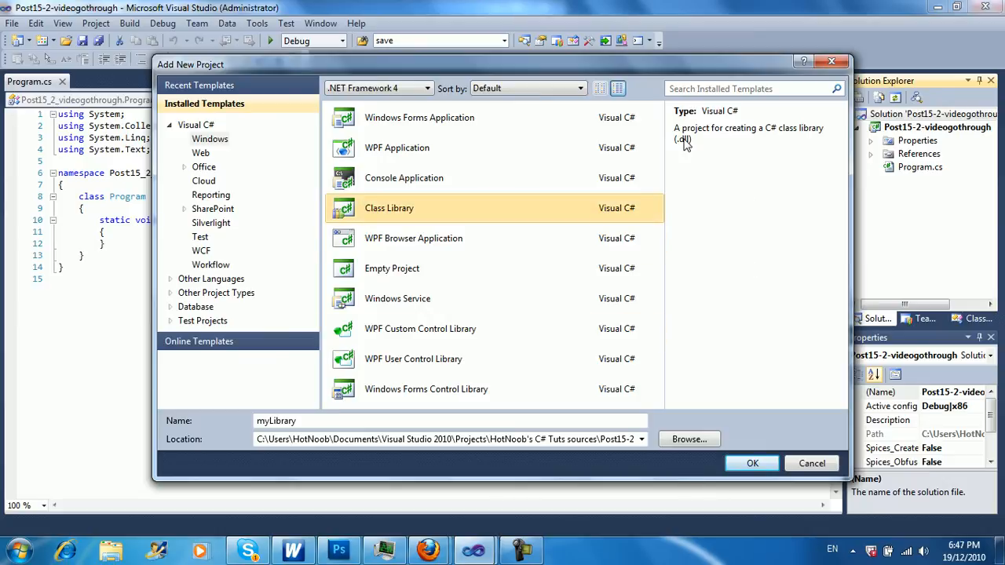
left_click(752, 463)
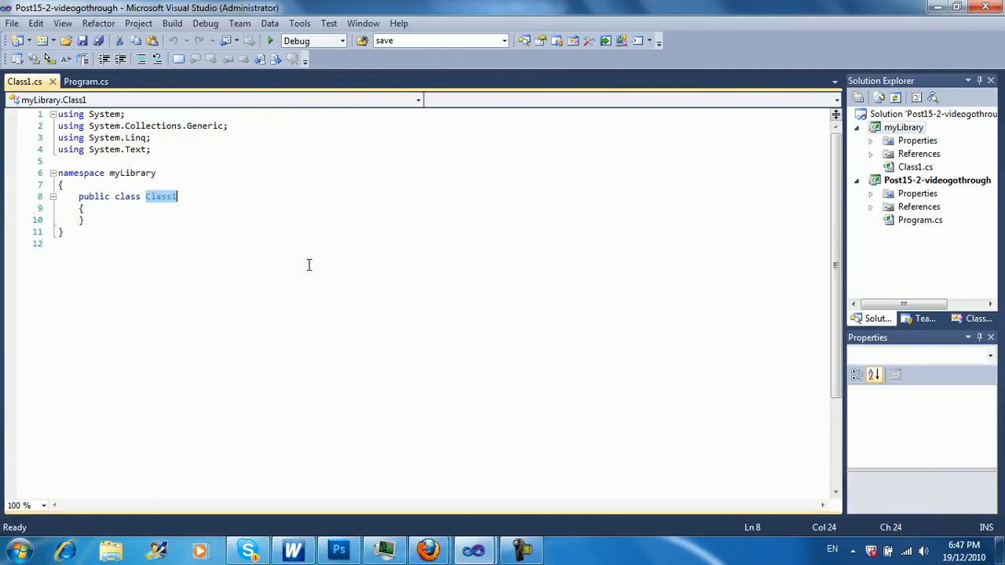
- Rename Class1 to myClass and declare public static void myFunction() with a Console.WriteLine call
type("myClass")
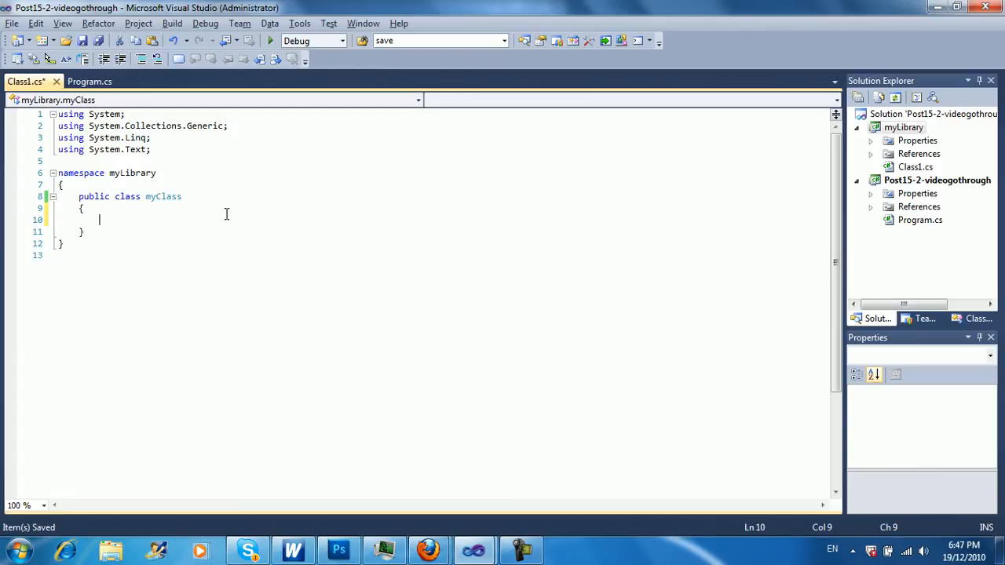
type("public static")
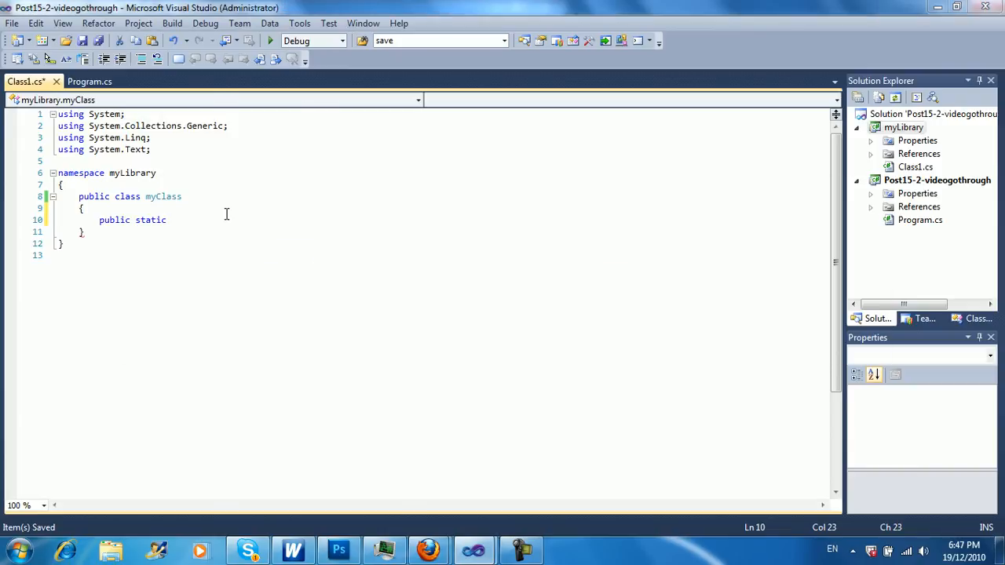
type("my")
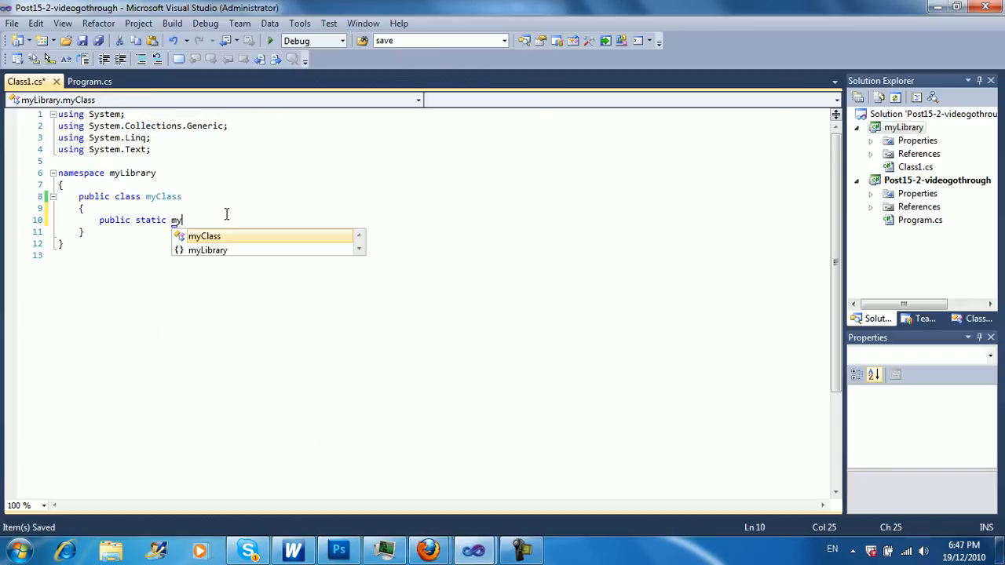
type("Function((")
type("{")
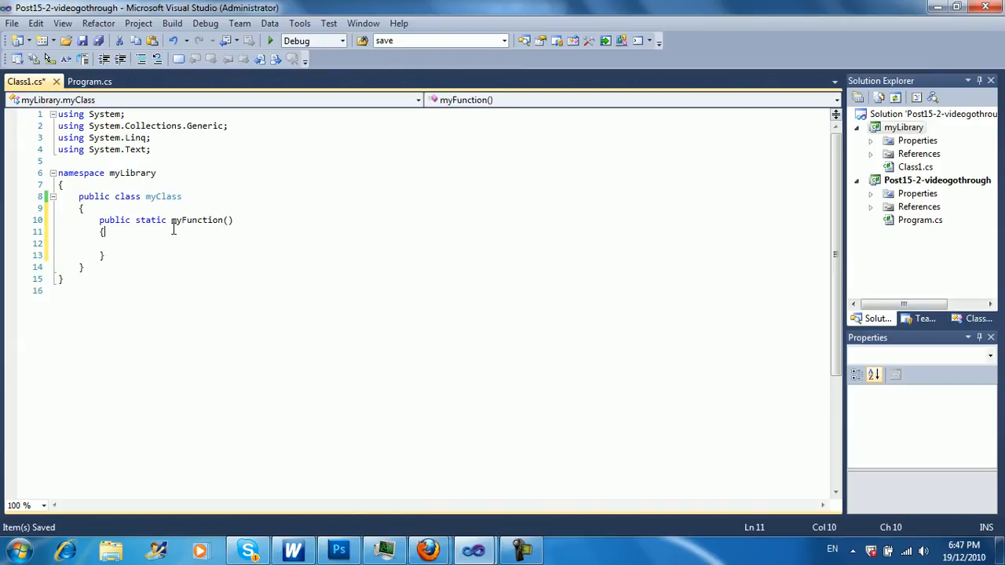
type("void")
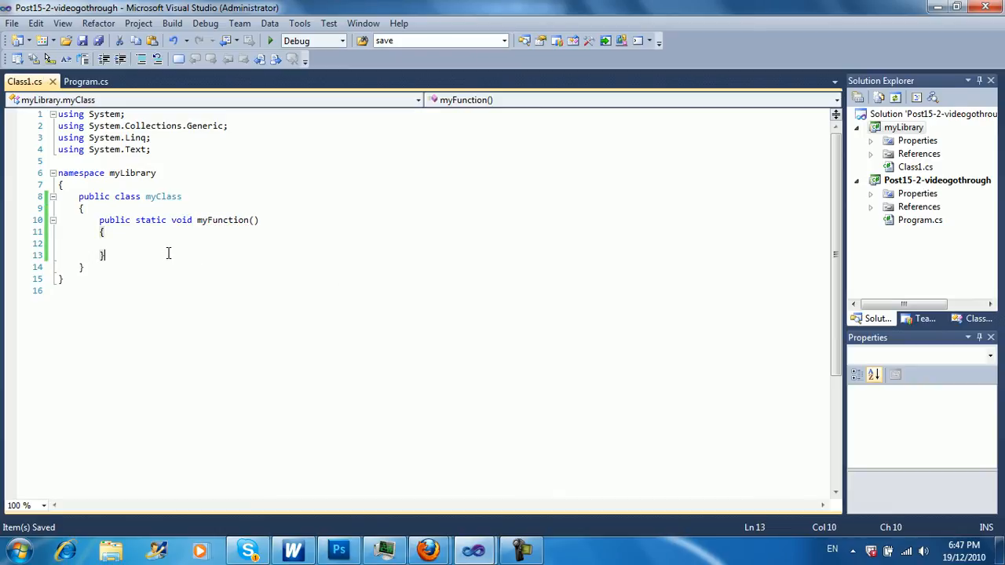
type("Console.wr")
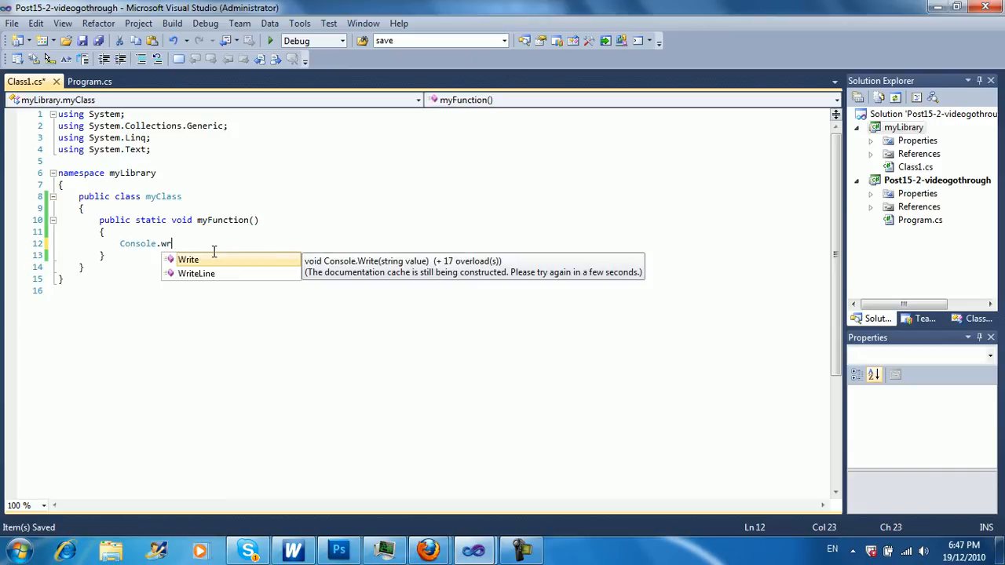
type("iteLine(\"\");")
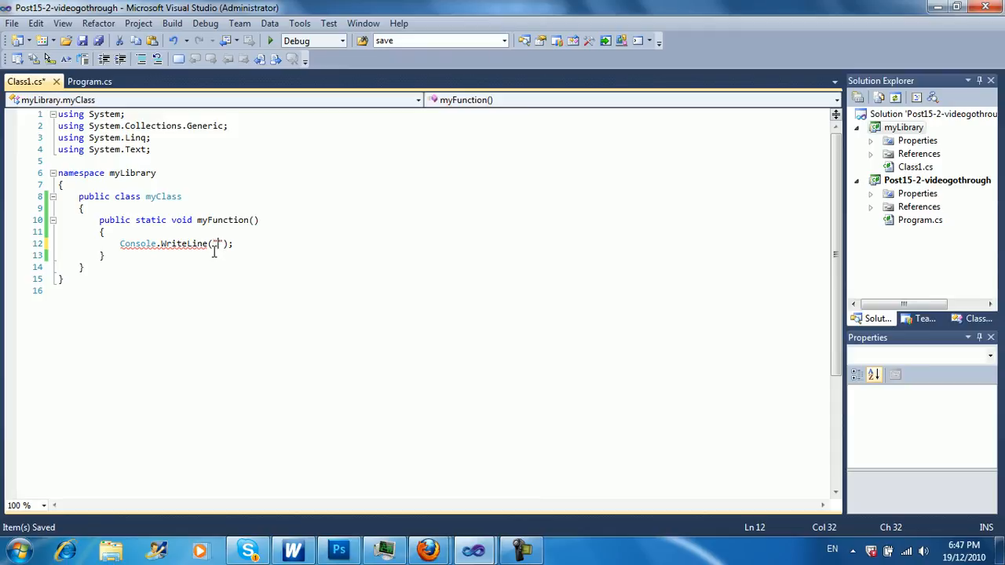
- Make myFunction print 'Called function from dll', then wait with Console.ReadLine()
type("Hello")
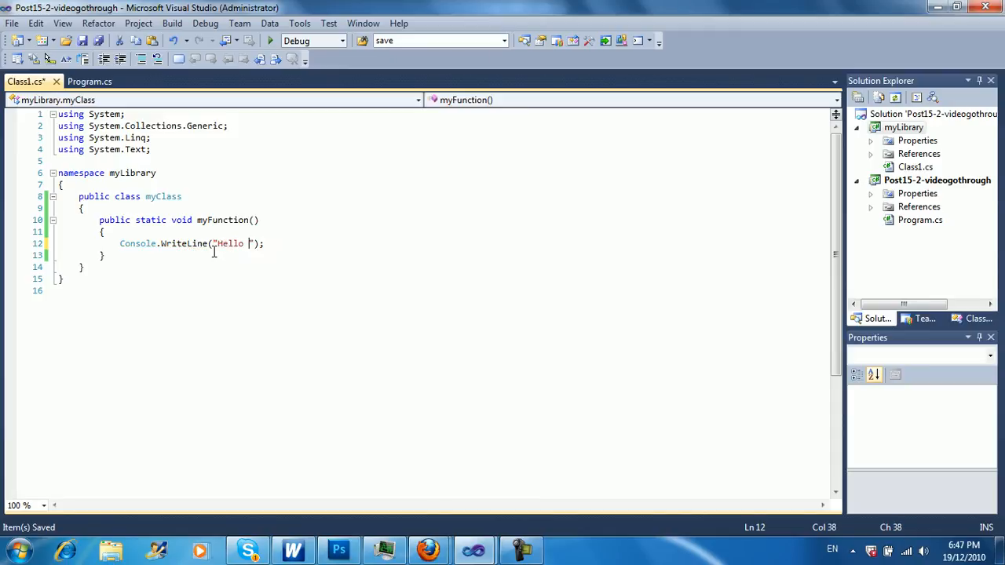
type("World...")
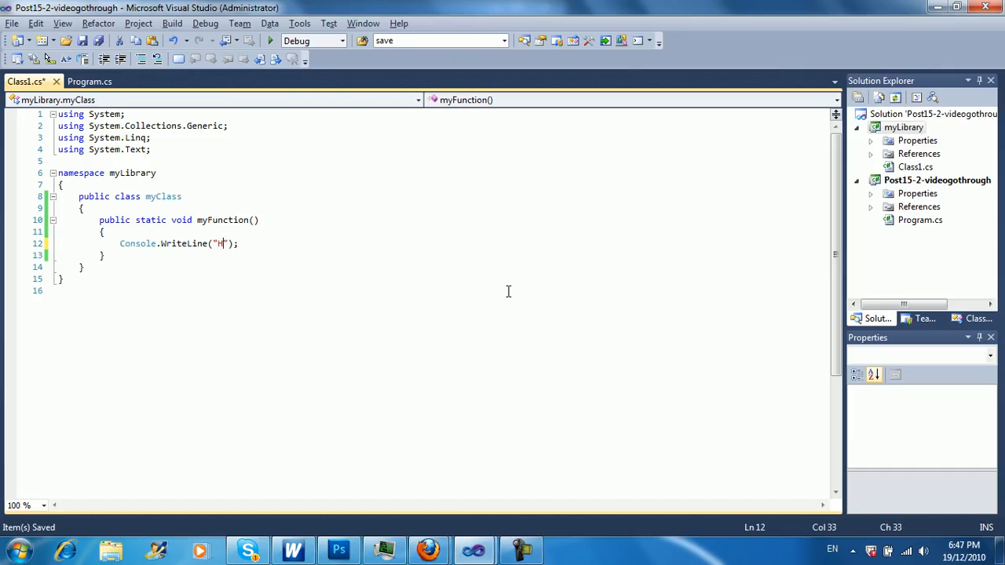
type("alled")
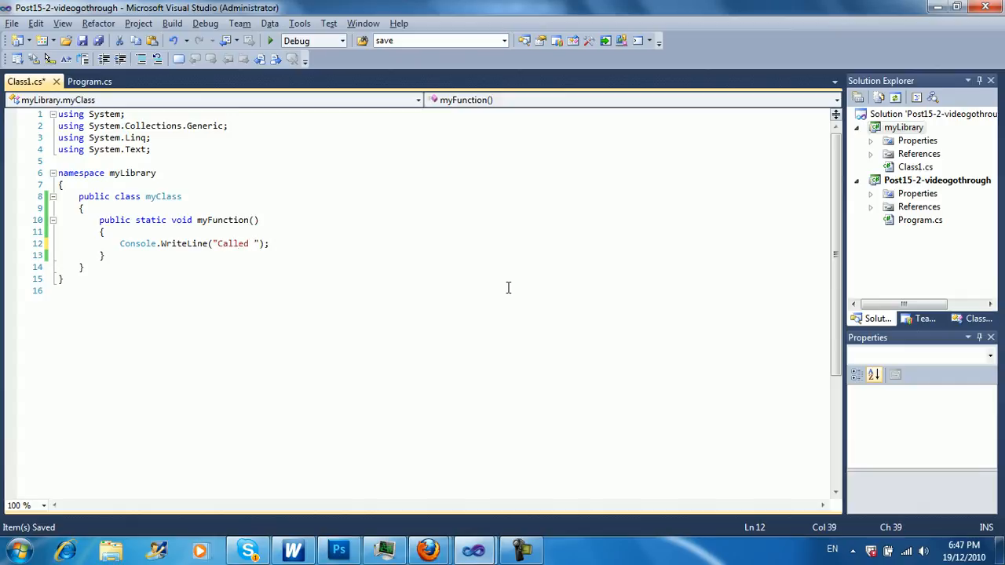
type("function from dll")
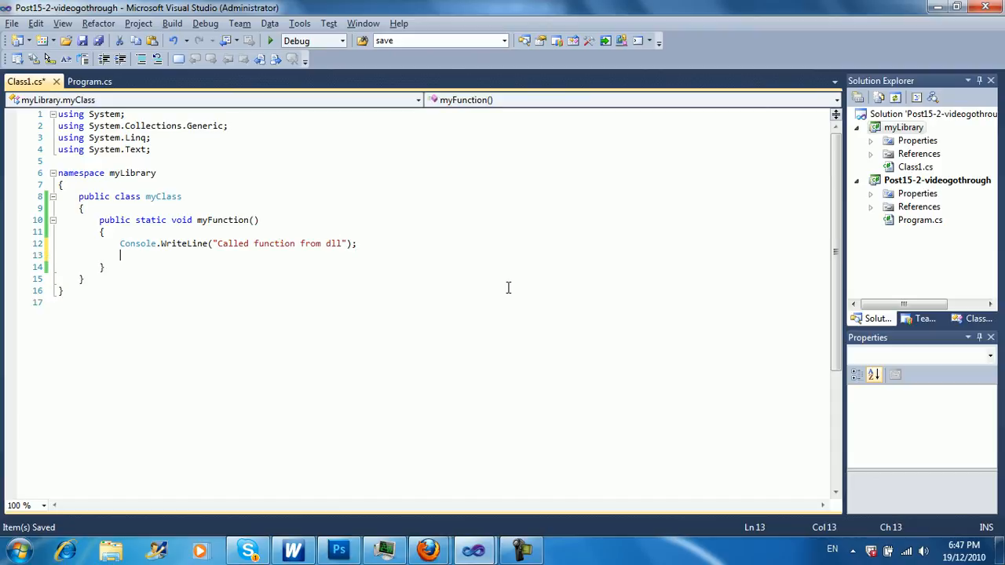
type("Console.read")
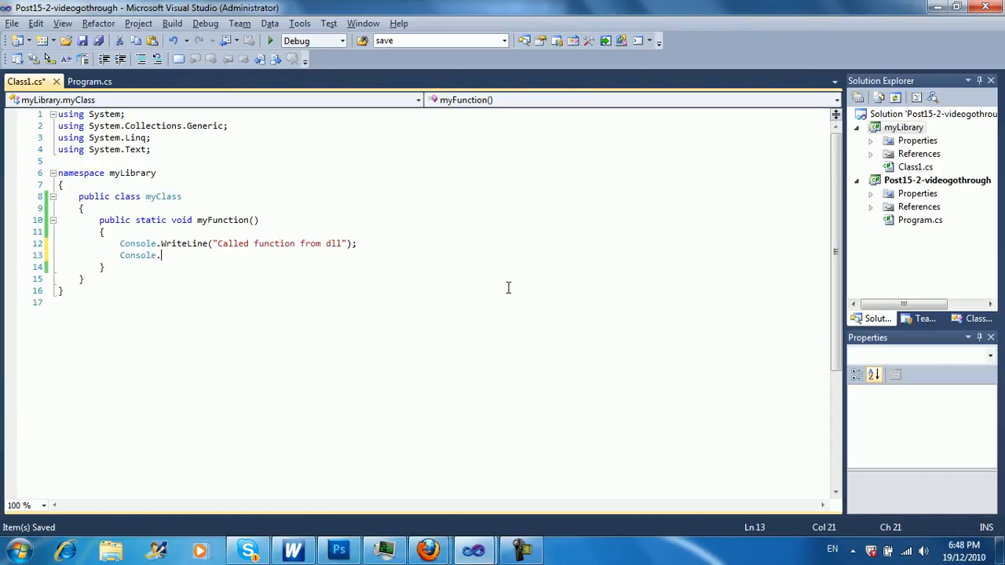
type("ReadLine();")
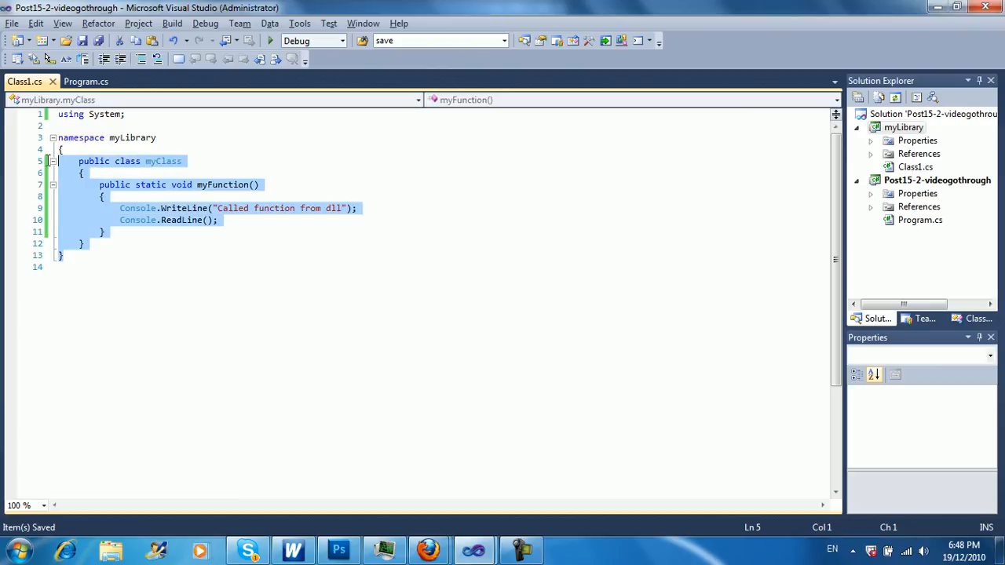
- Delete the unused using directives from Class1.cs, leaving only 'using System;'
left_click(164, 114)
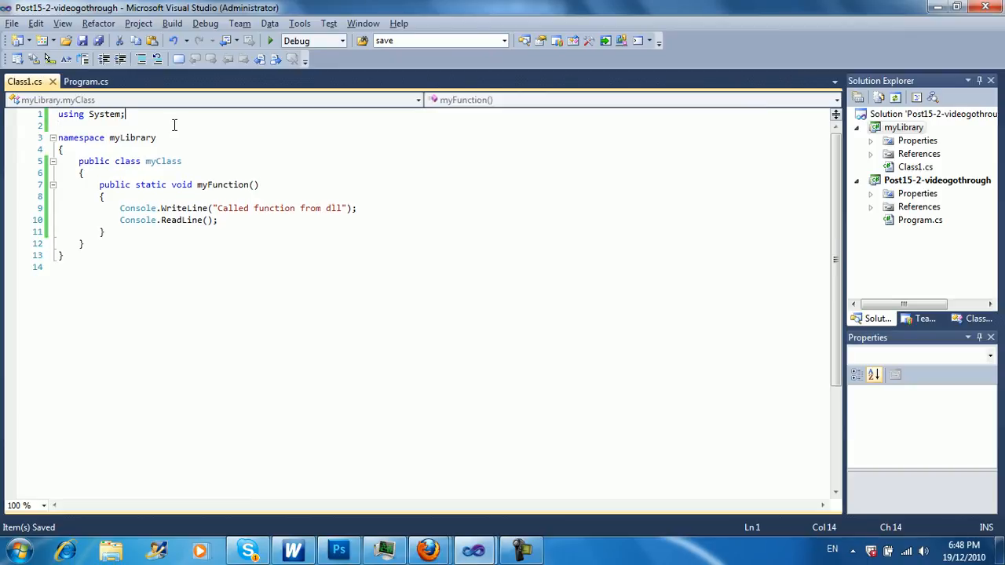
left_click(415, 100)
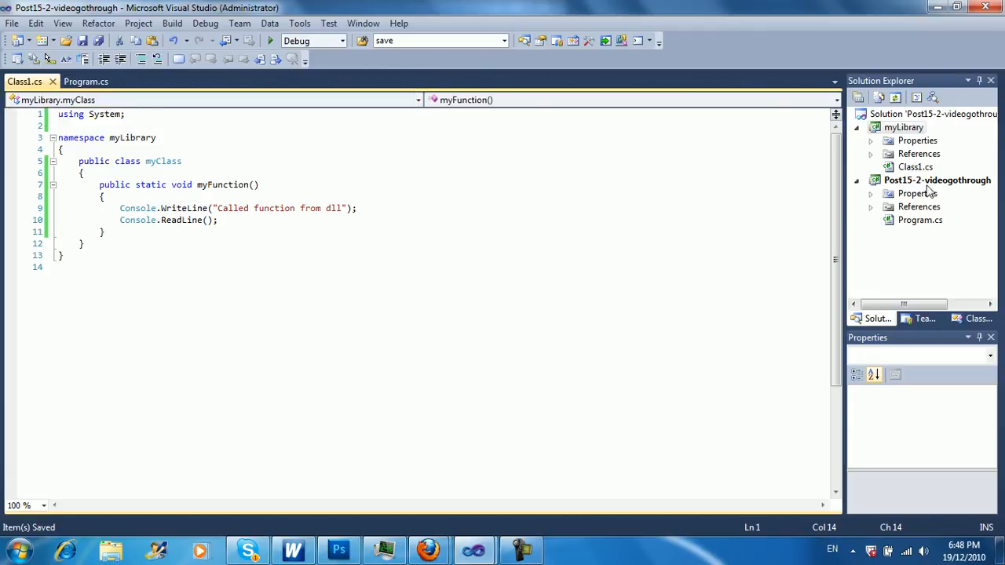
left_click(904, 127)
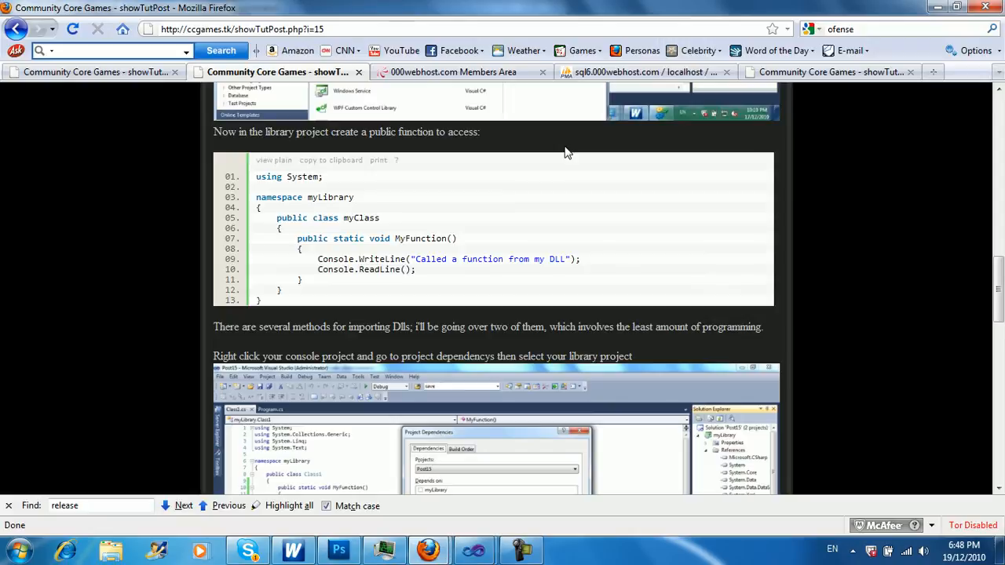
- Scroll the Firefox tutorial to the library code and Project Dependencies section
scroll("down", 3)
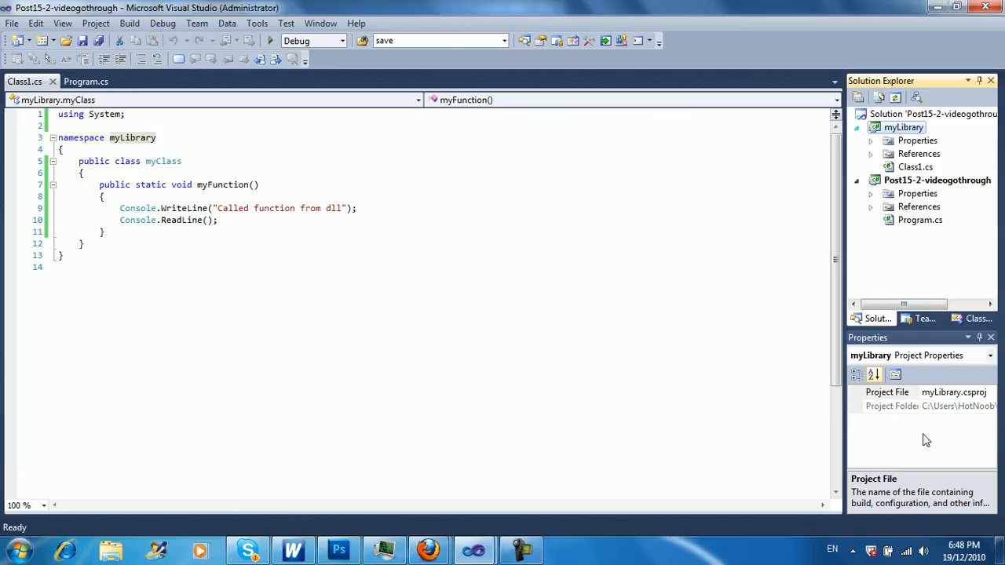
- Confirm myLibrary is checked in Post15-2-videogothrough's Project Dependencies
right_click(938, 180)
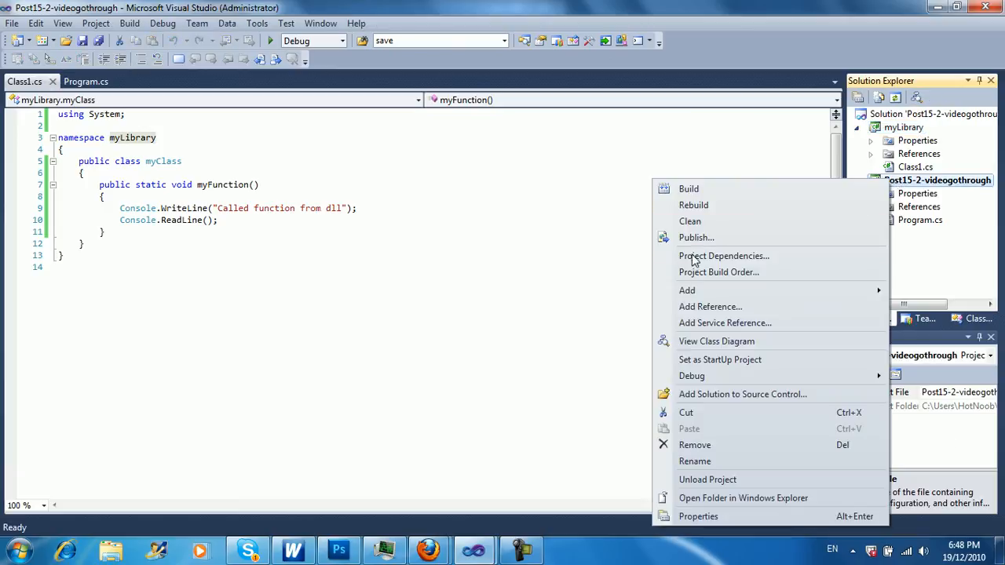
mouse_move(723, 255)
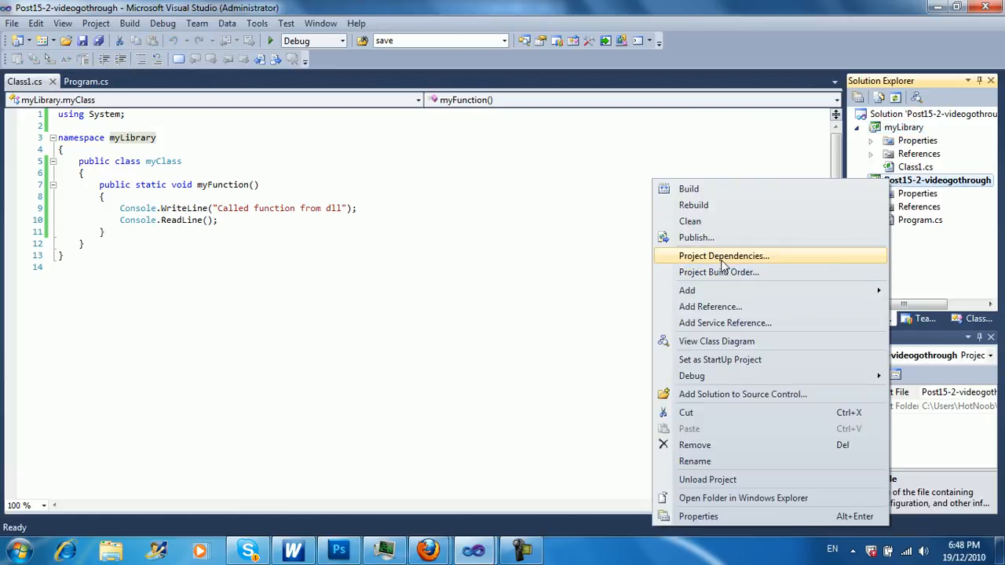
left_click(723, 255)
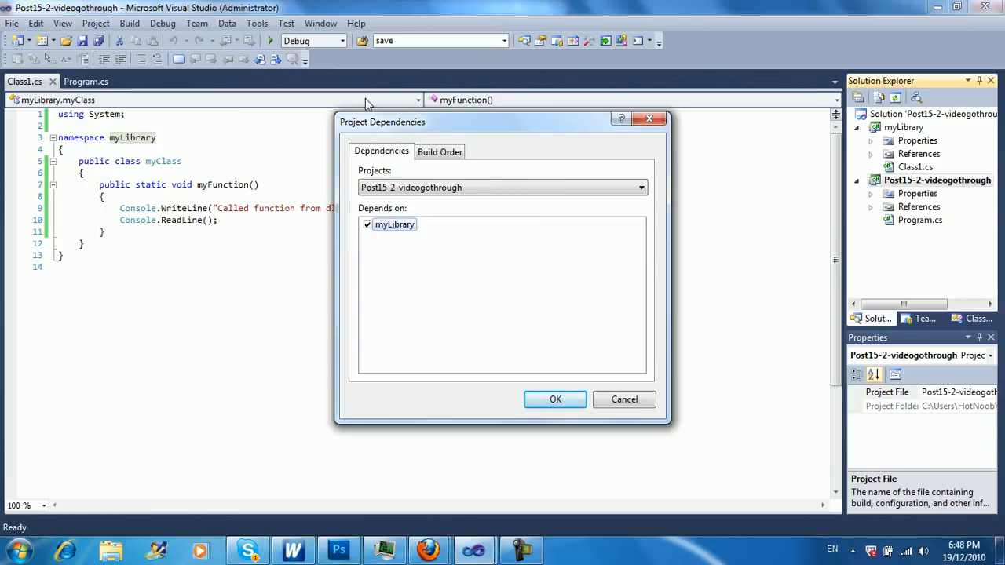
left_click(554, 399)
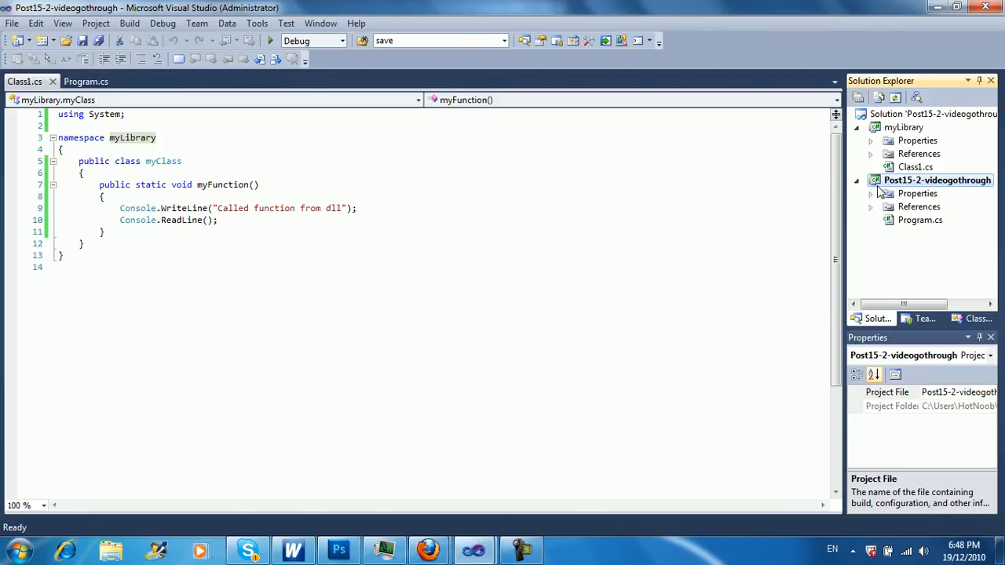
- Verify on the Build Order tab that myLibrary builds first, then open Program.cs
right_click(937, 180)
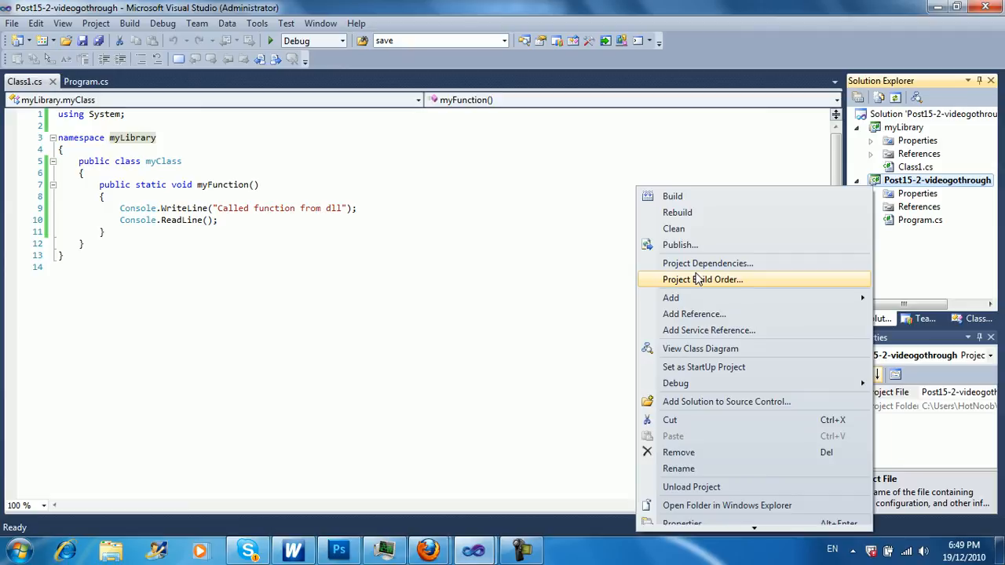
mouse_move(719, 263)
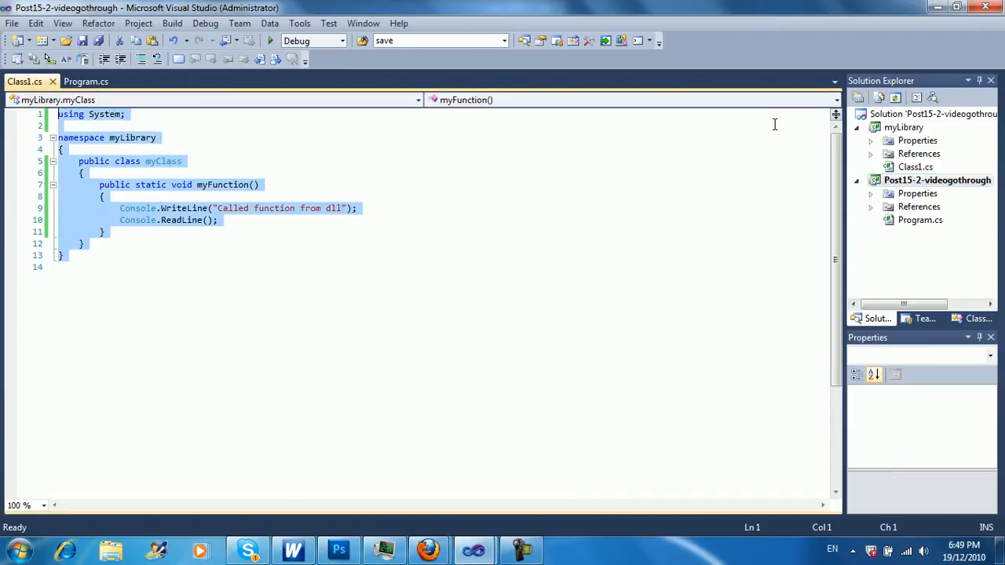
right_click(937, 180)
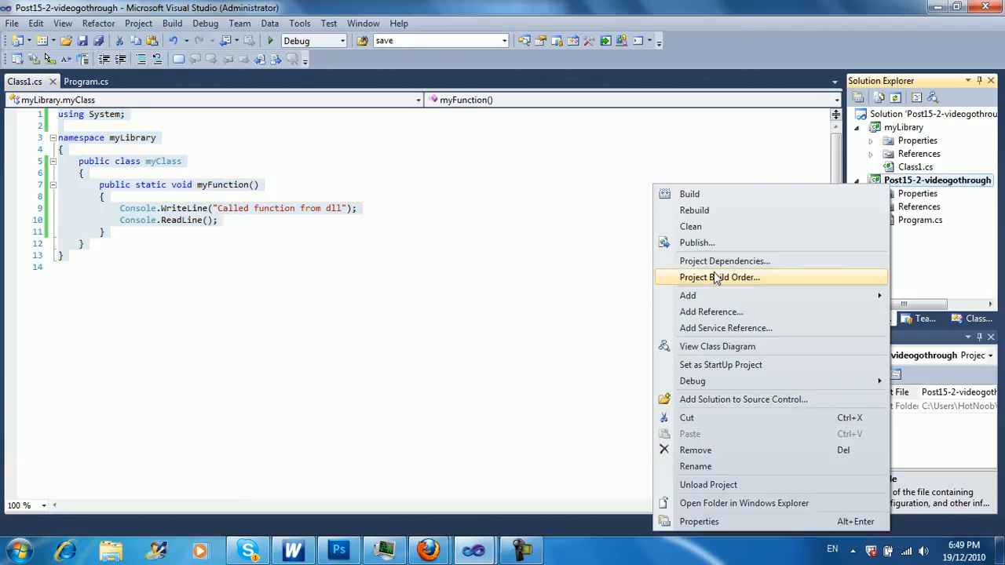
left_click(719, 277)
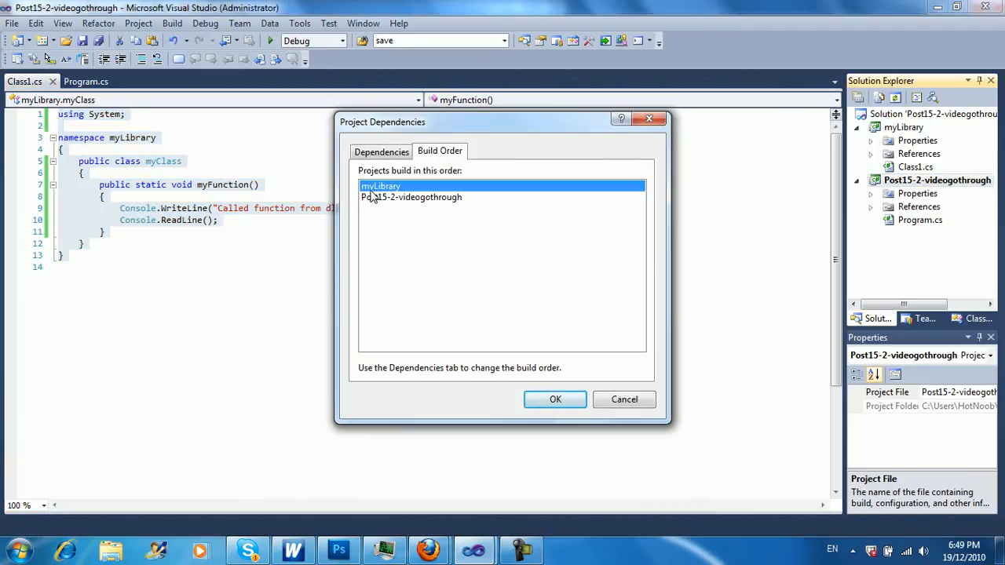
mouse_move(365, 206)
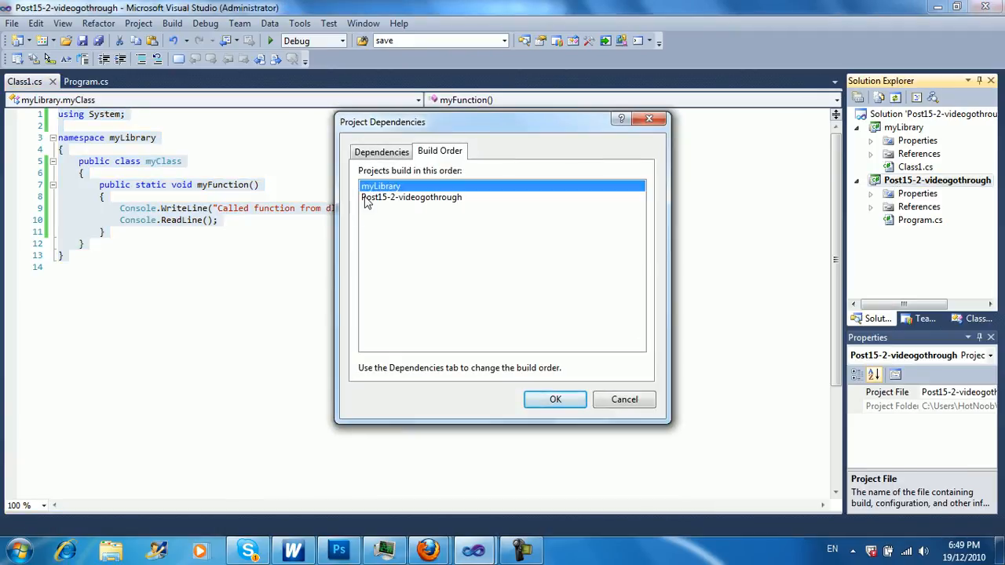
left_click(555, 400)
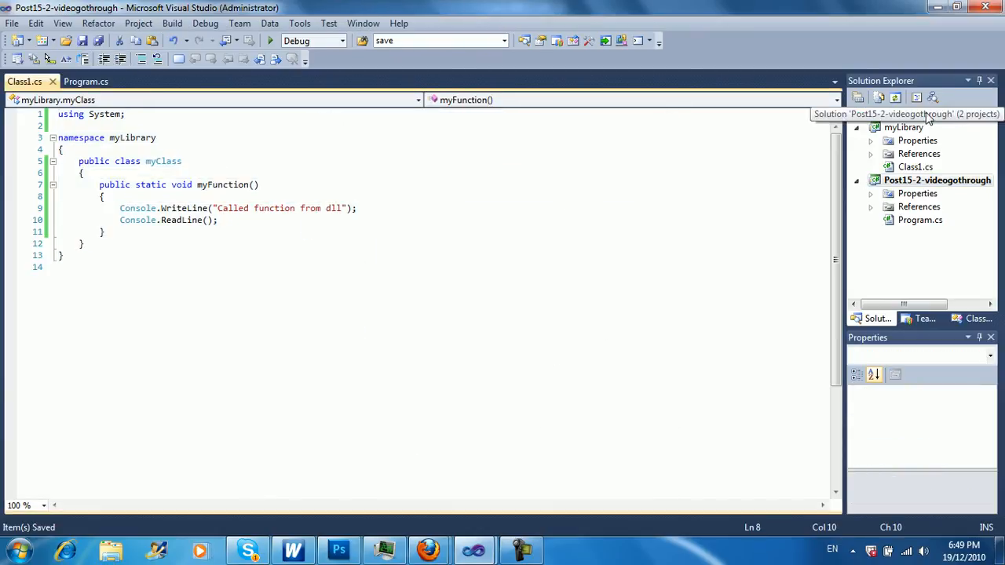
left_click(919, 220)
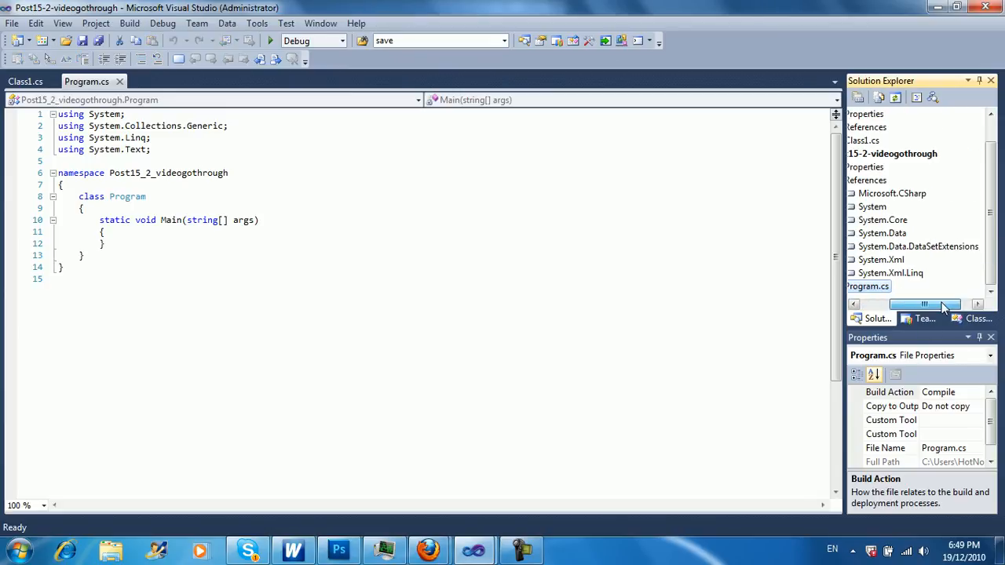
- Reopen the console project's Project Dependencies and confirm myLibrary stays checked
right_click(937, 153)
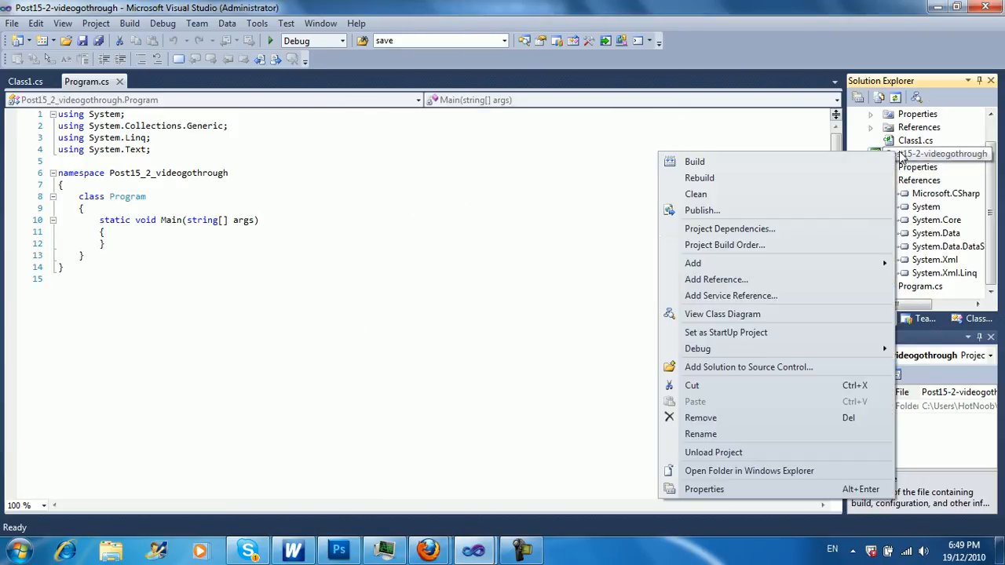
left_click(729, 229)
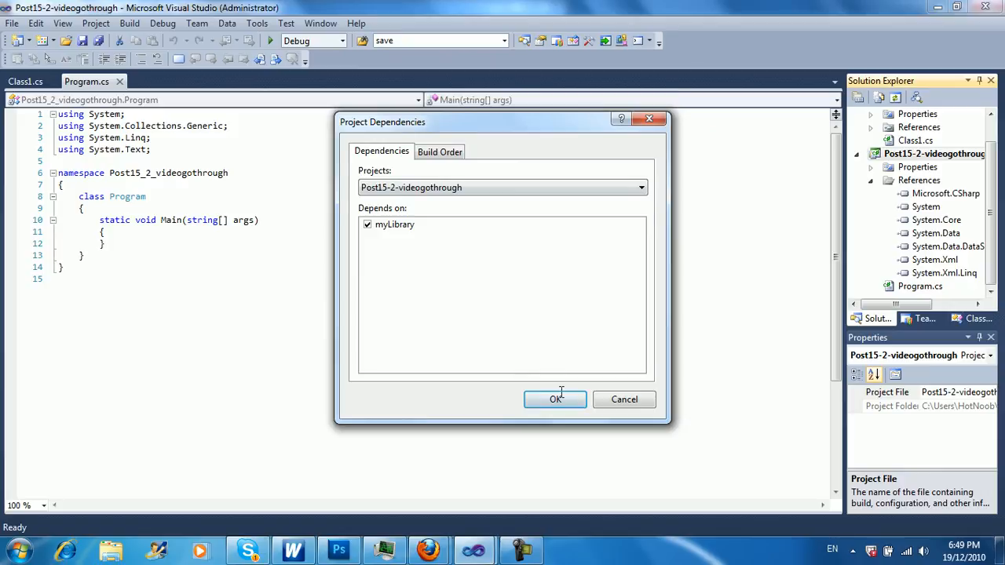
left_click(554, 400)
type("using m")
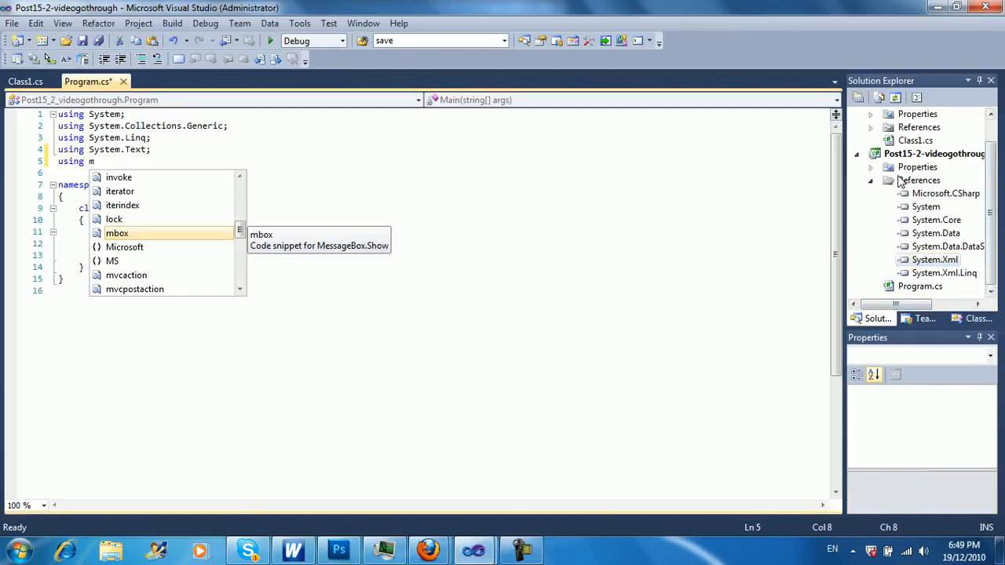
- Add the myLibrary project under References via Add Reference's Projects tab
right_click(921, 180)
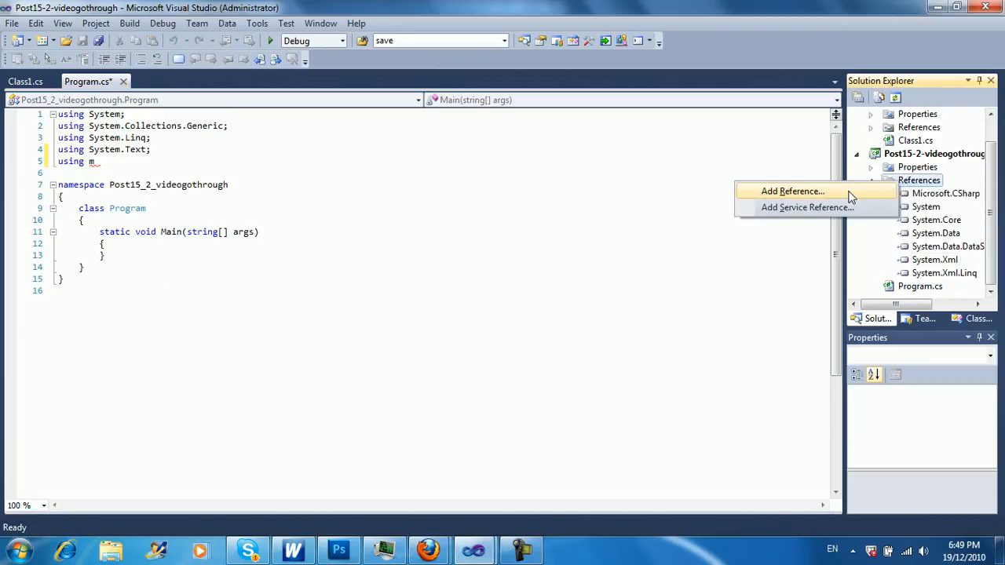
left_click(792, 191)
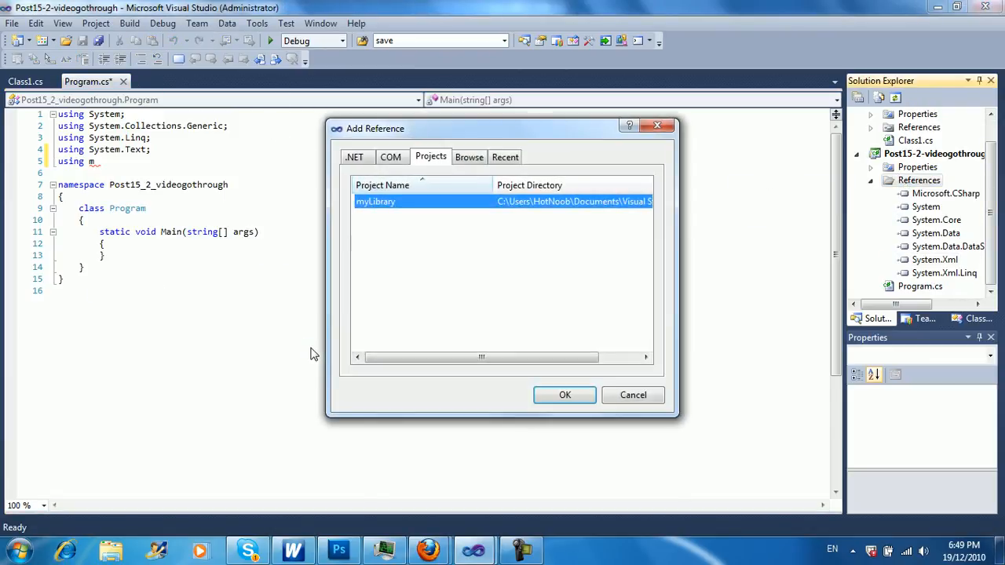
mouse_move(416, 248)
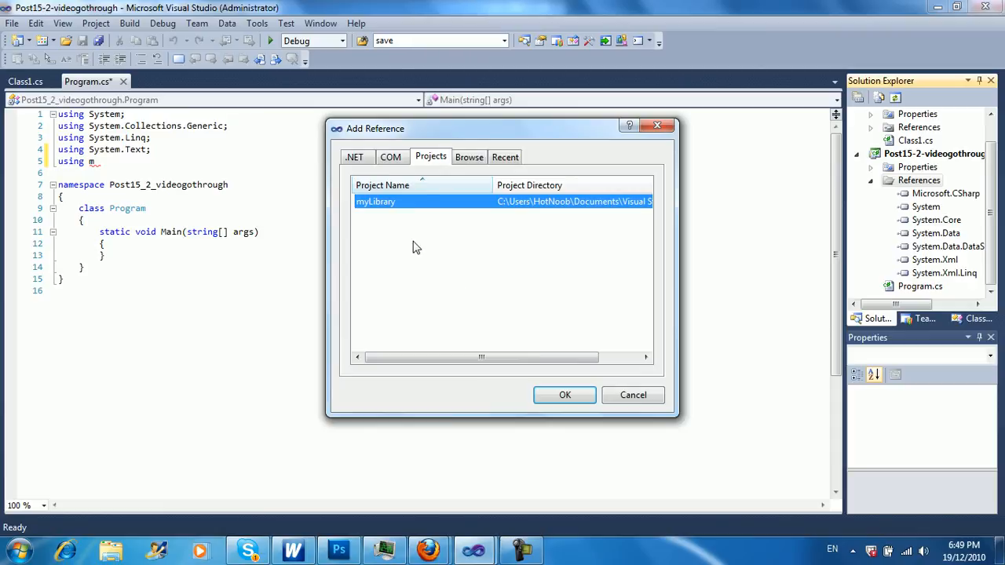
mouse_move(579, 384)
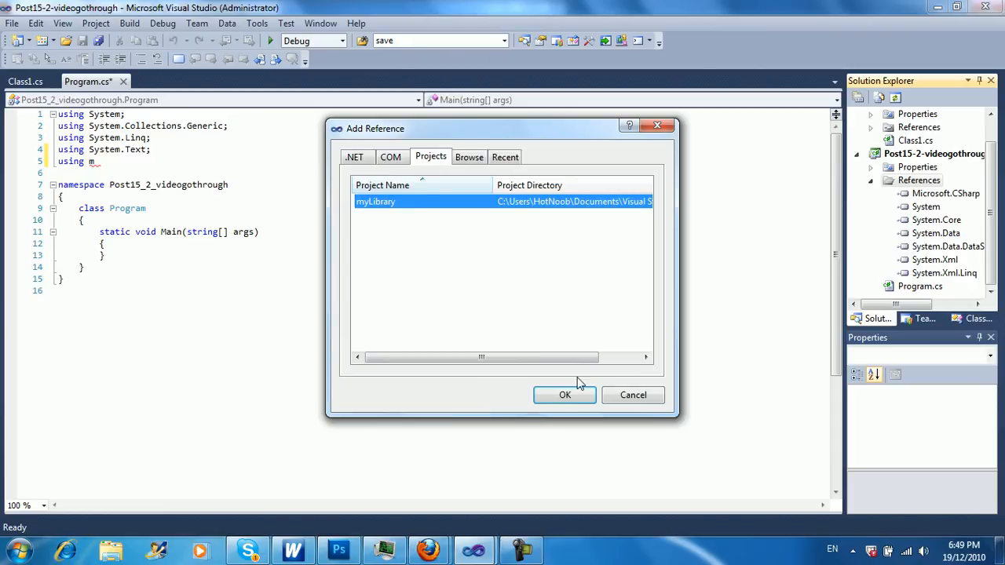
left_click(565, 395)
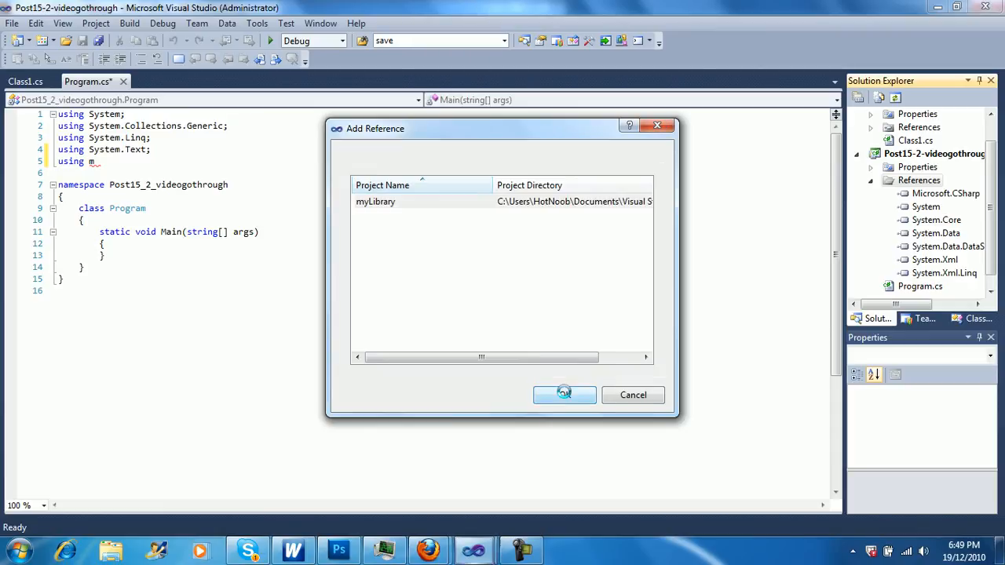
left_click(564, 395)
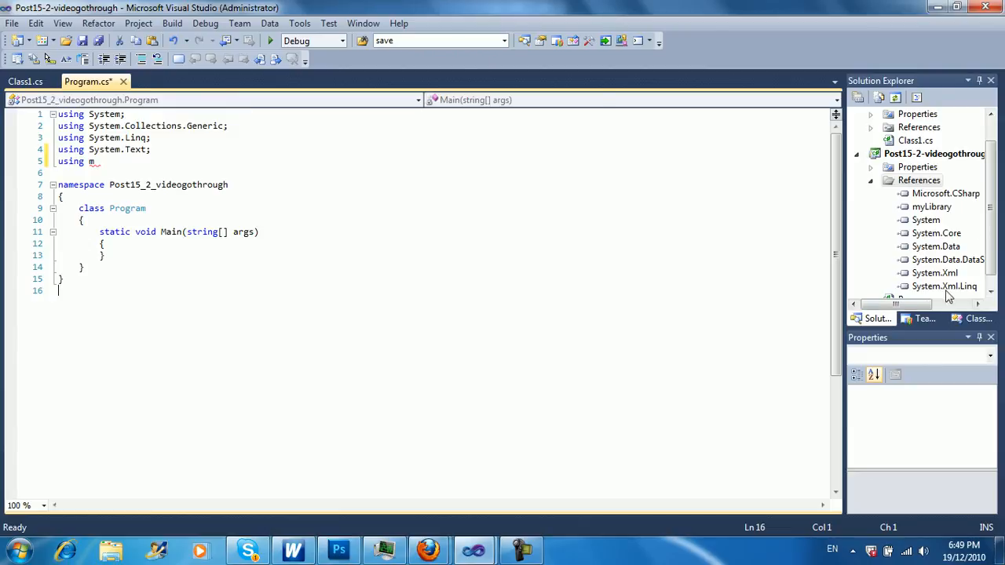
left_click(931, 206)
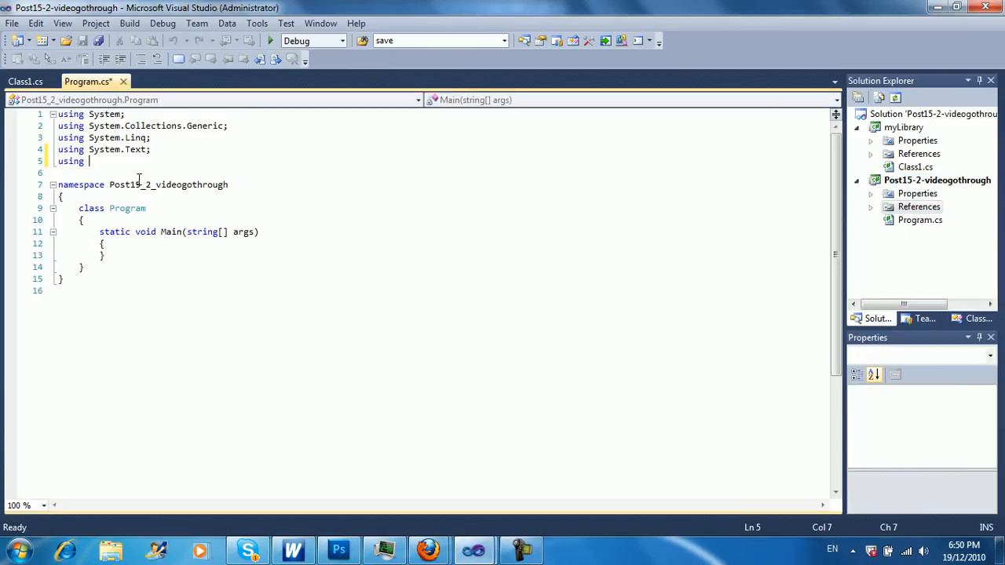
- Add 'using myLibrary;' to Program.cs and call myClass.myFunction(); inside Main
type("myLibrary;")
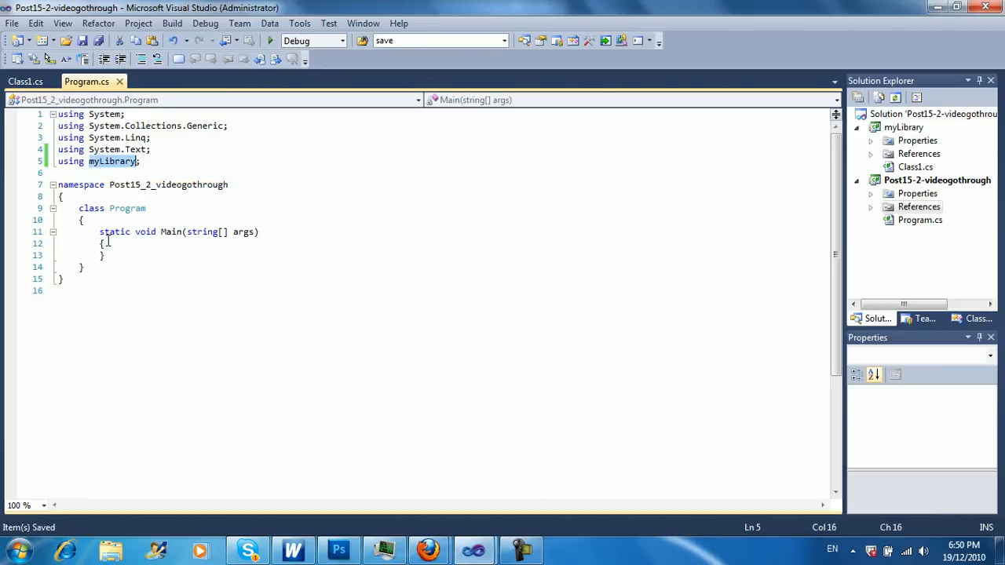
type("myLibrary.")
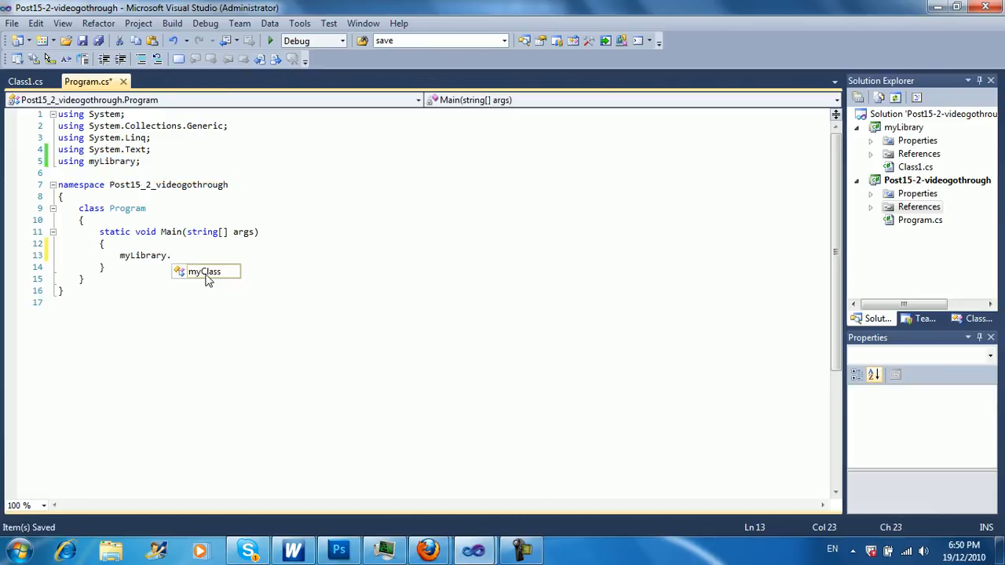
type("myClass")
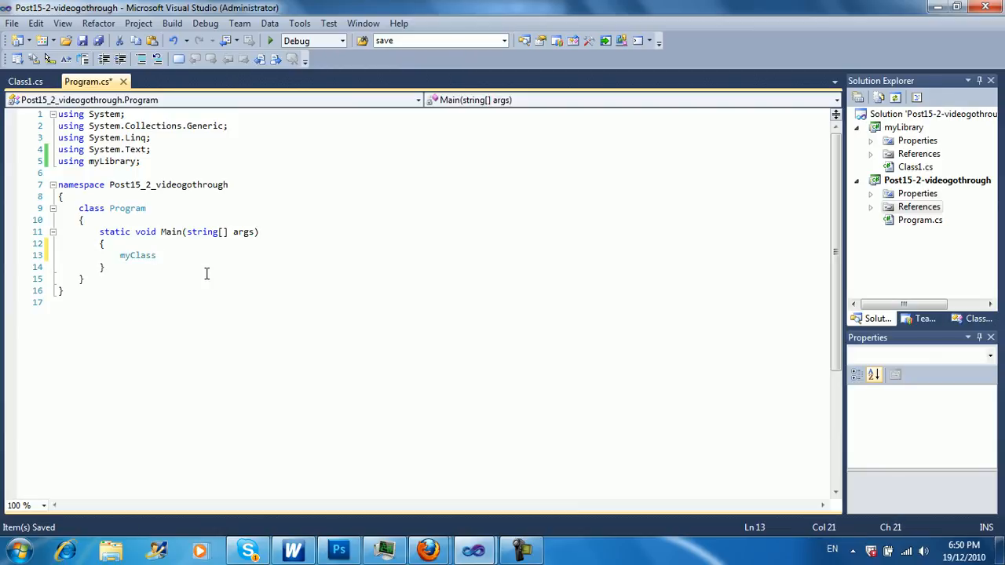
type(".")
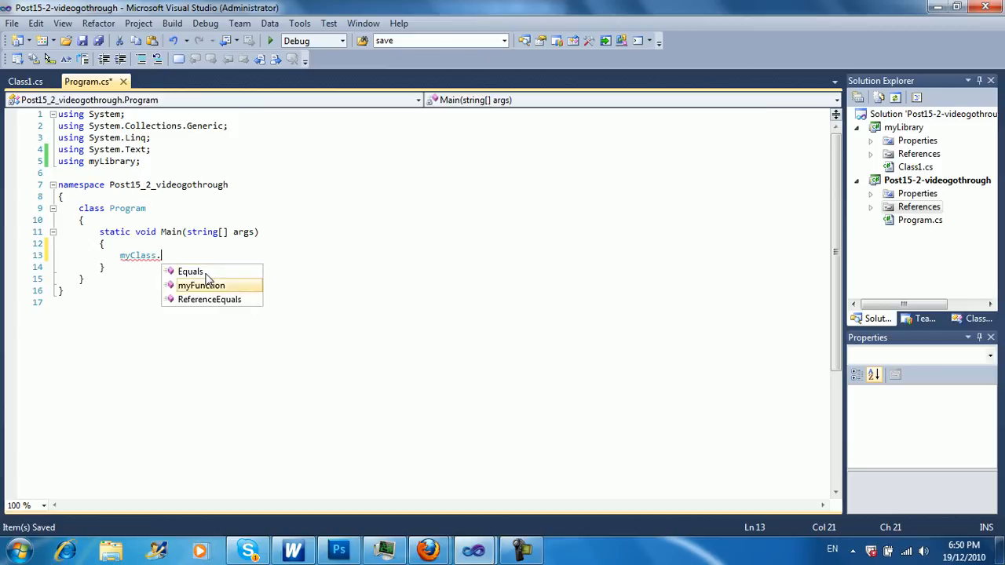
type("myFunction();")
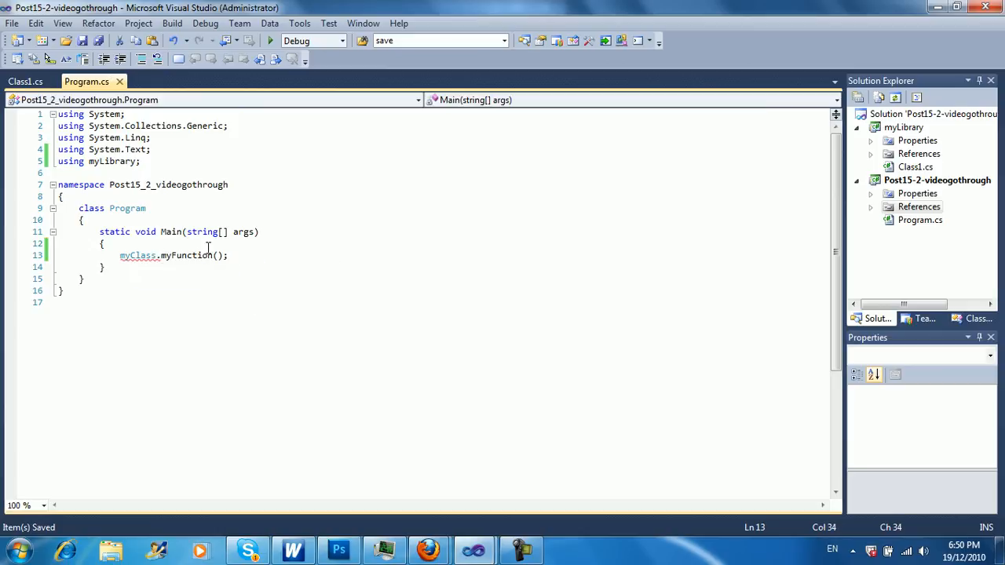
mouse_move(181, 255)
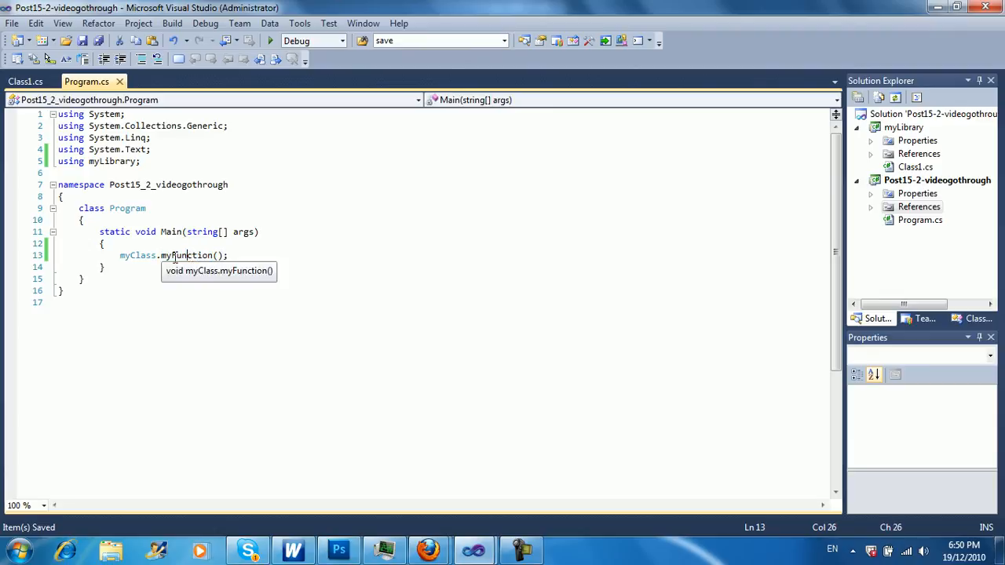
double_click(138, 255)
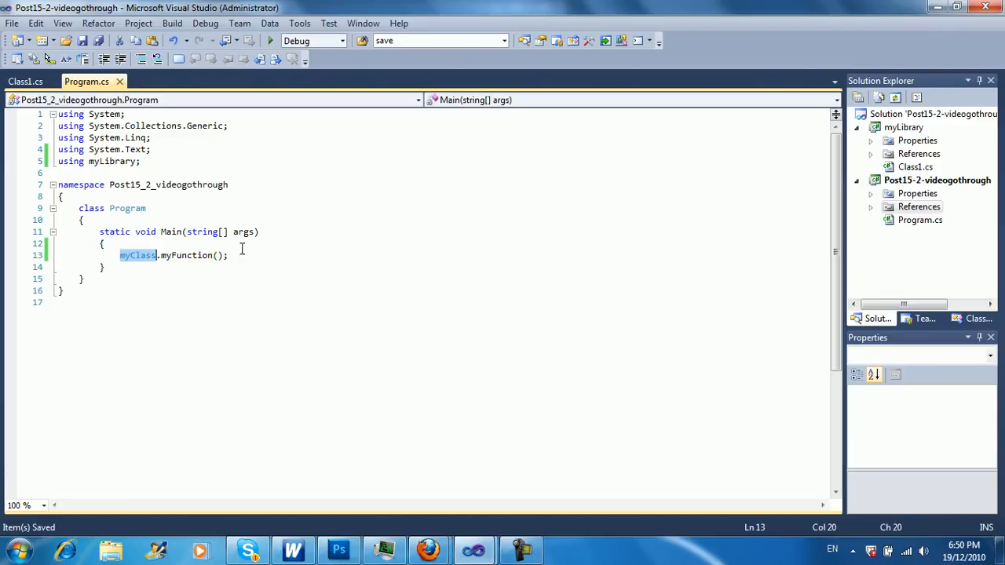
left_click(312, 273)
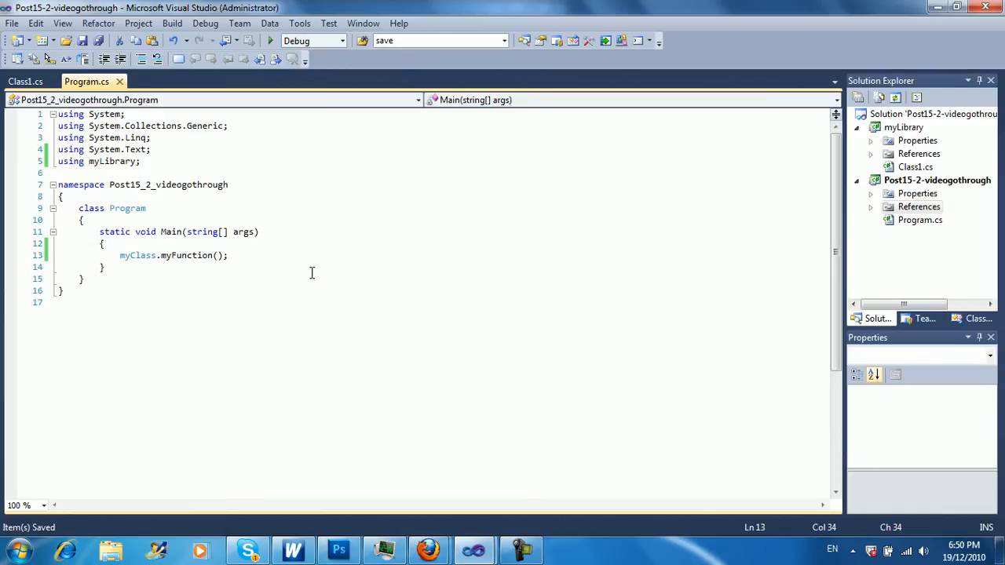
mouse_move(295, 248)
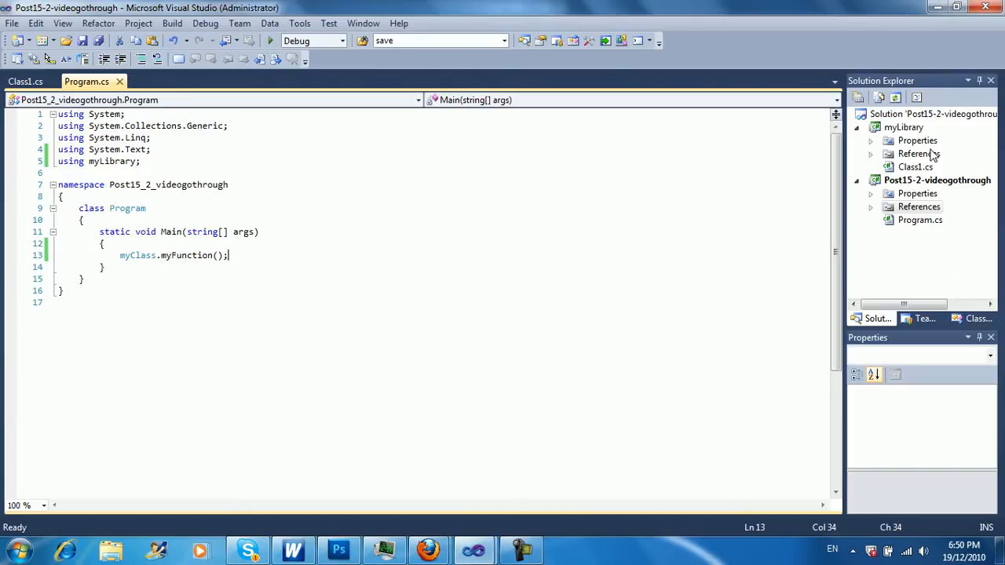
- Set Solution Configurations to Release and build the solution from the Build menu
left_click(336, 40)
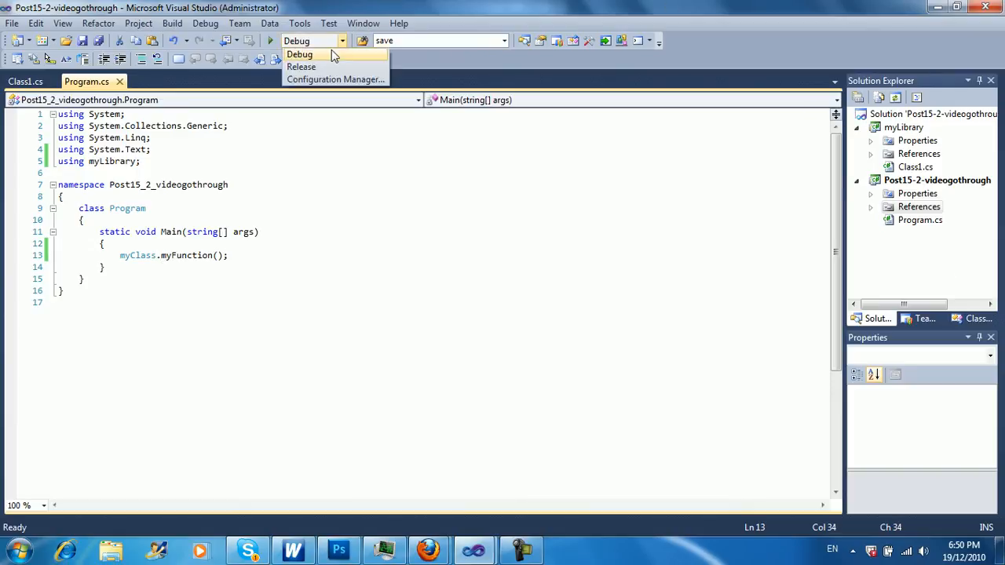
left_click(301, 66)
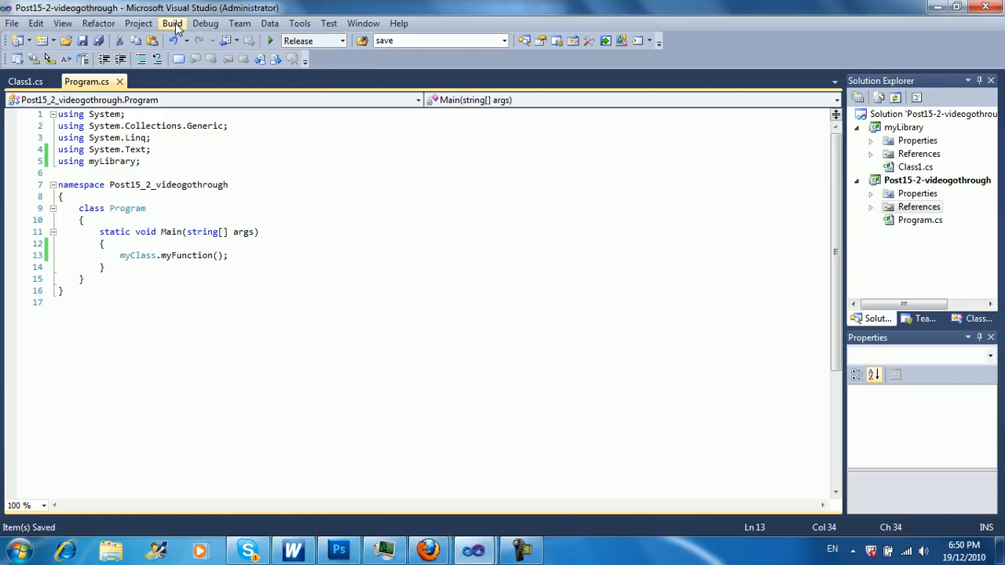
left_click(172, 22)
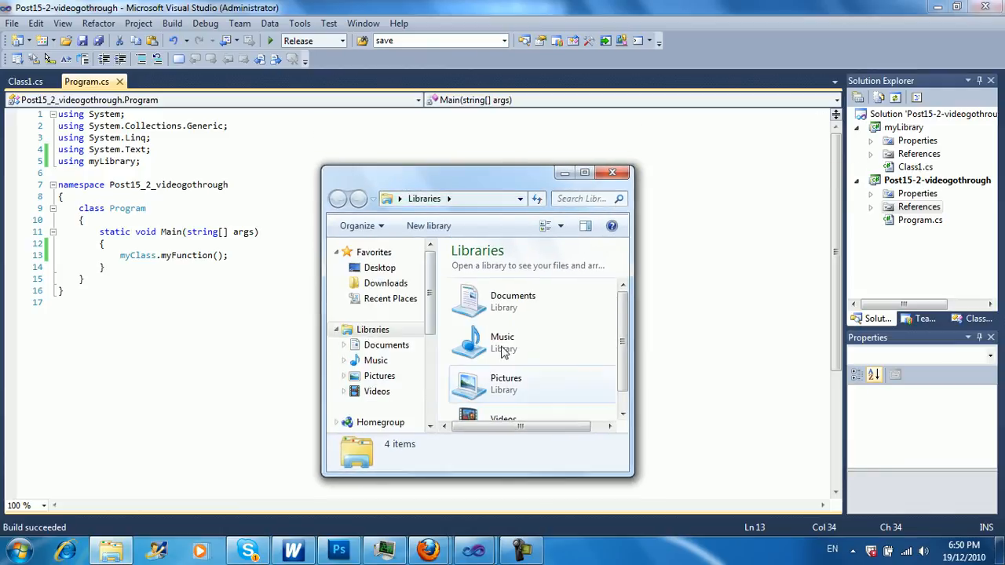
- Browse Documents > Visual Studio 2010 > C# tutorial sources > Post15 > myLibrary > bin > Release to myLibrary.dll
double_click(513, 301)
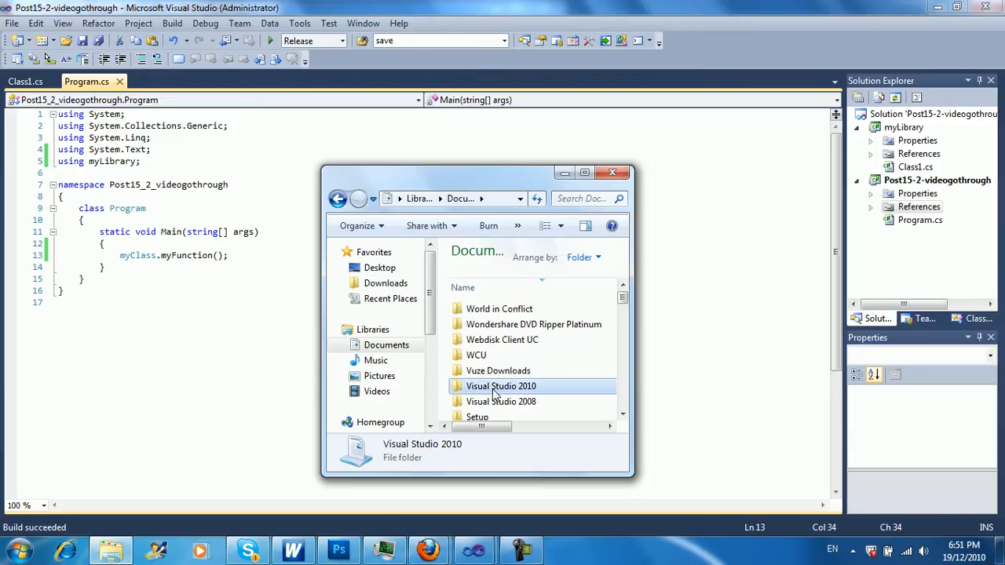
double_click(498, 387)
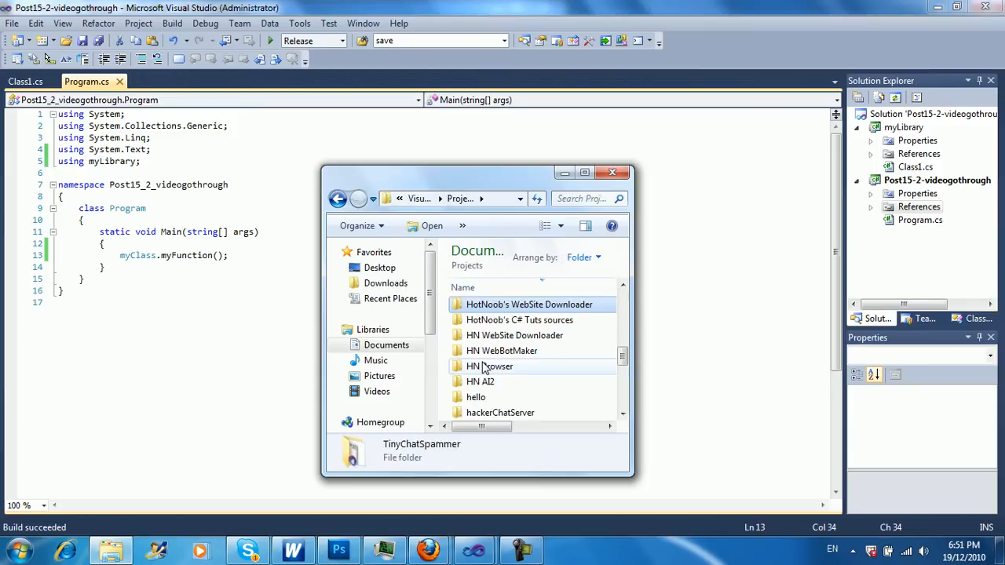
double_click(519, 320)
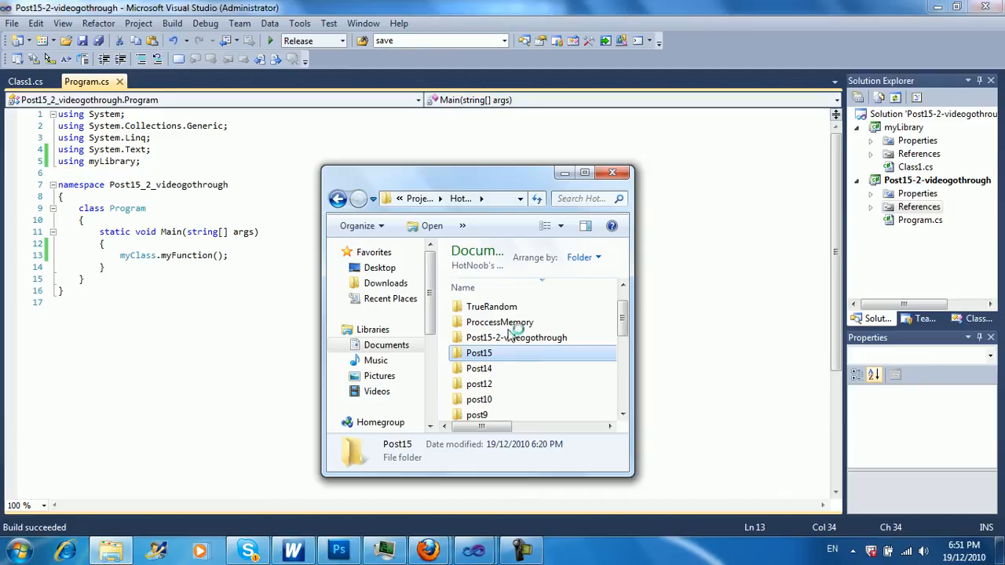
double_click(478, 352)
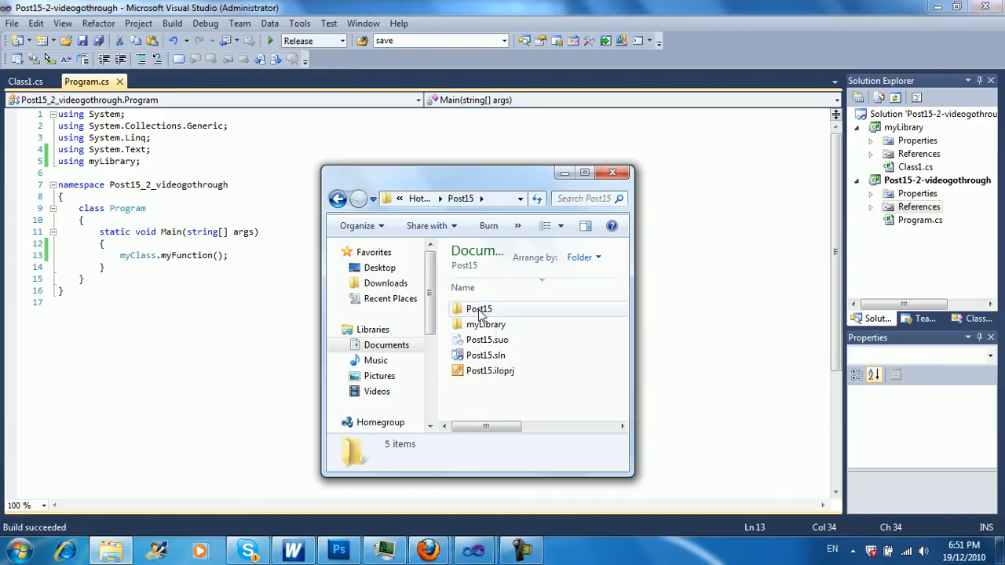
mouse_move(485, 325)
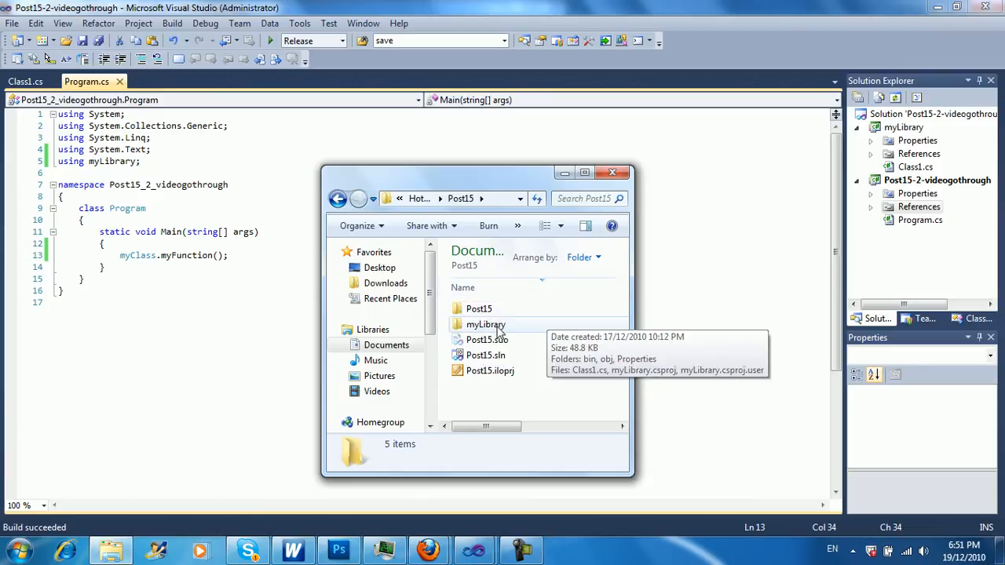
left_click(485, 324)
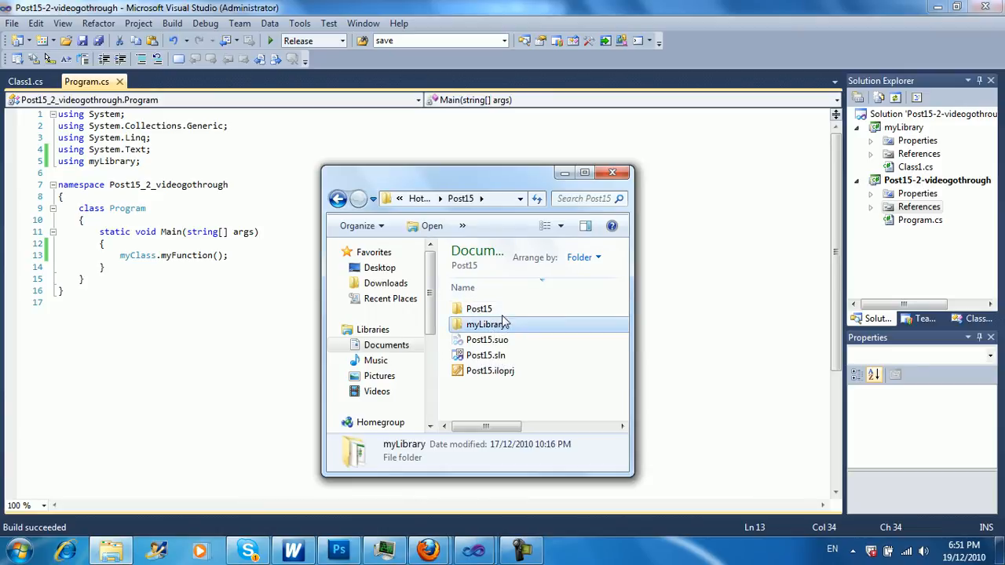
double_click(477, 324)
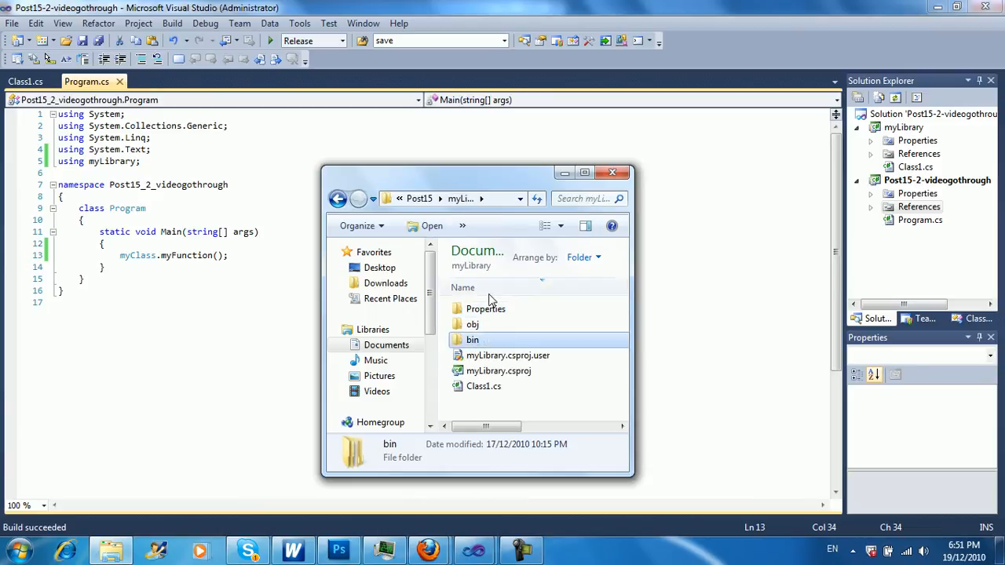
mouse_move(472, 341)
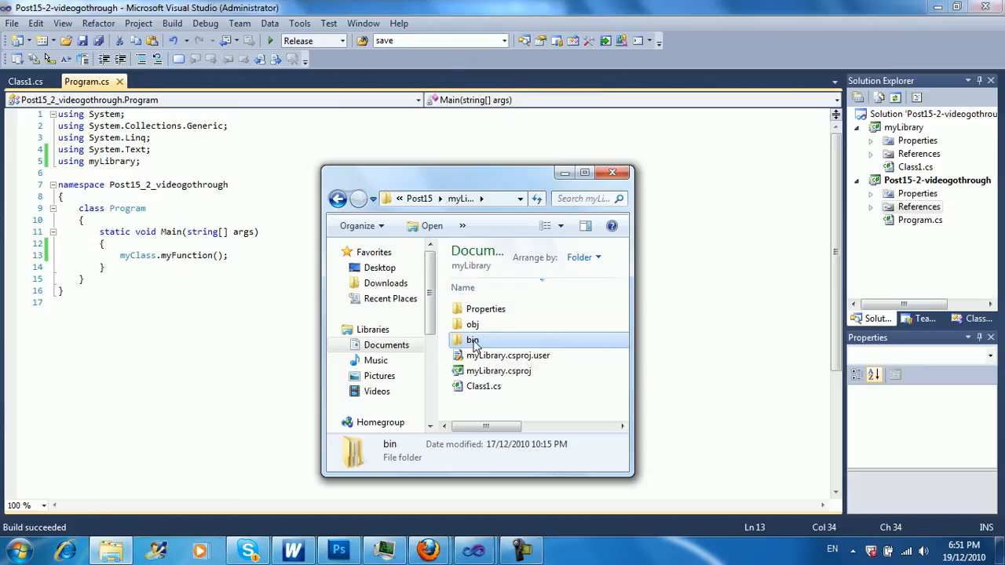
double_click(471, 340)
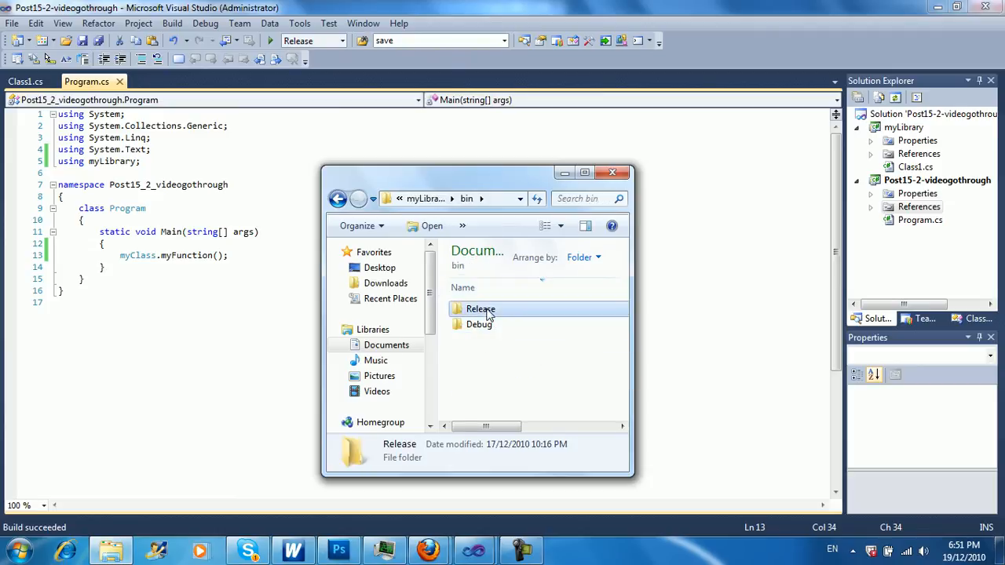
double_click(480, 308)
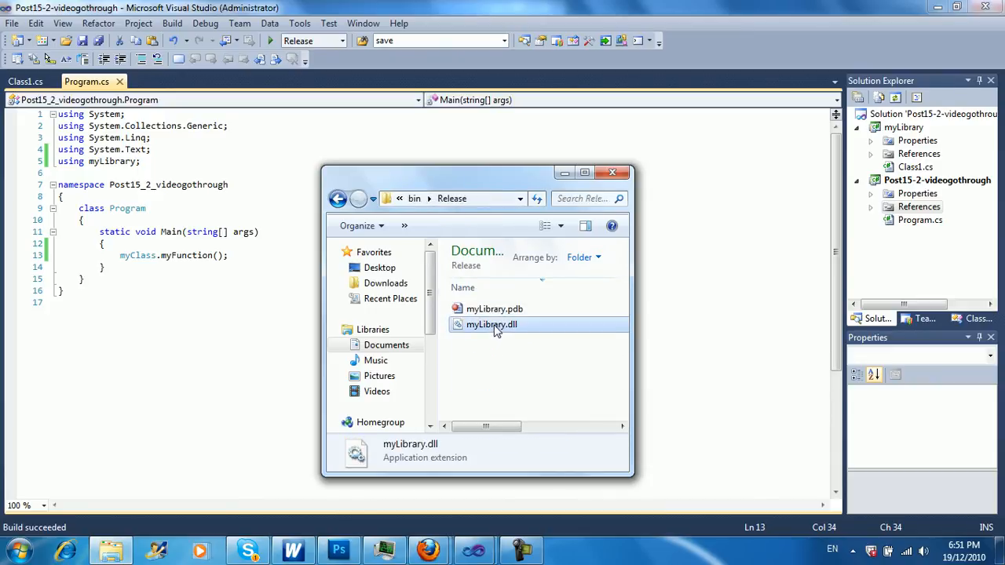
left_click(936, 179)
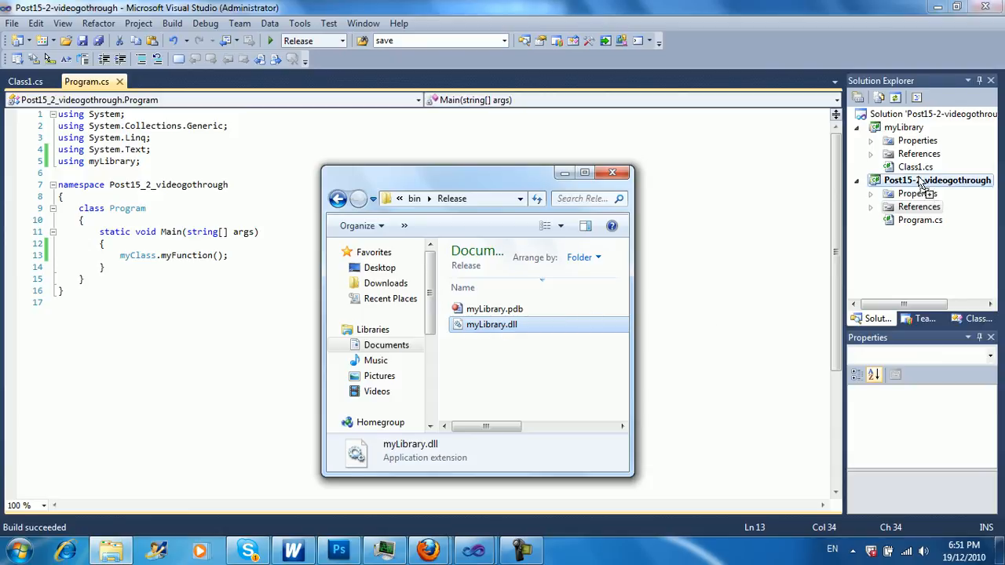
- Drop myLibrary.dll into the Post15-2-videogothrough project and expand its References
left_click(612, 172)
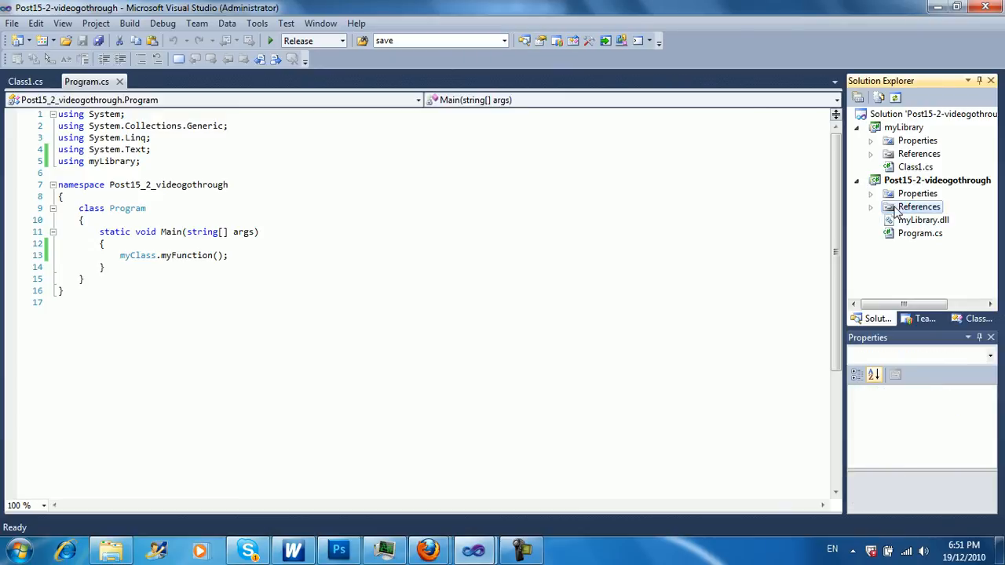
left_click(230, 256)
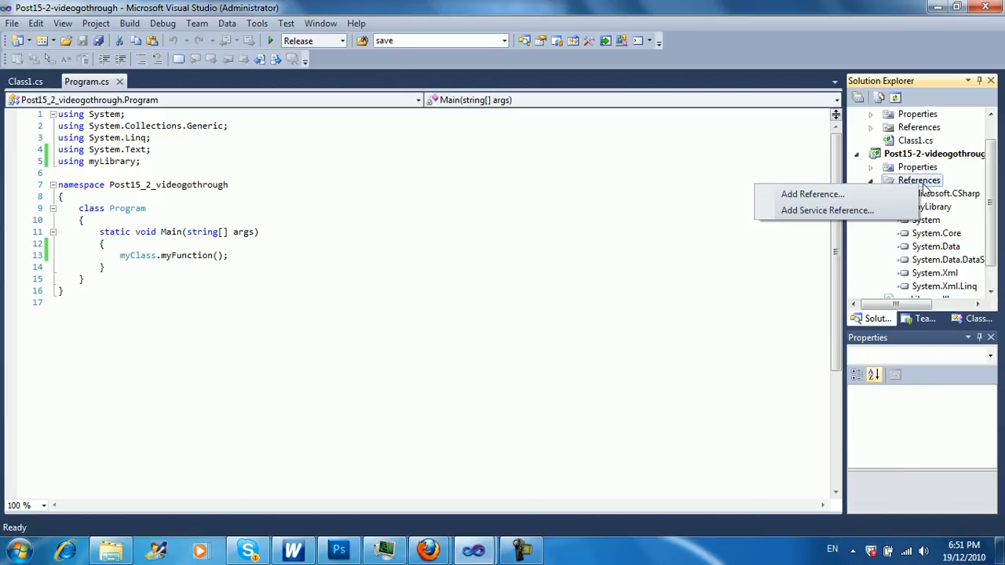
- In Add Reference's Browse tab, select myLibrary.dll from the console project folder and confirm
left_click(811, 194)
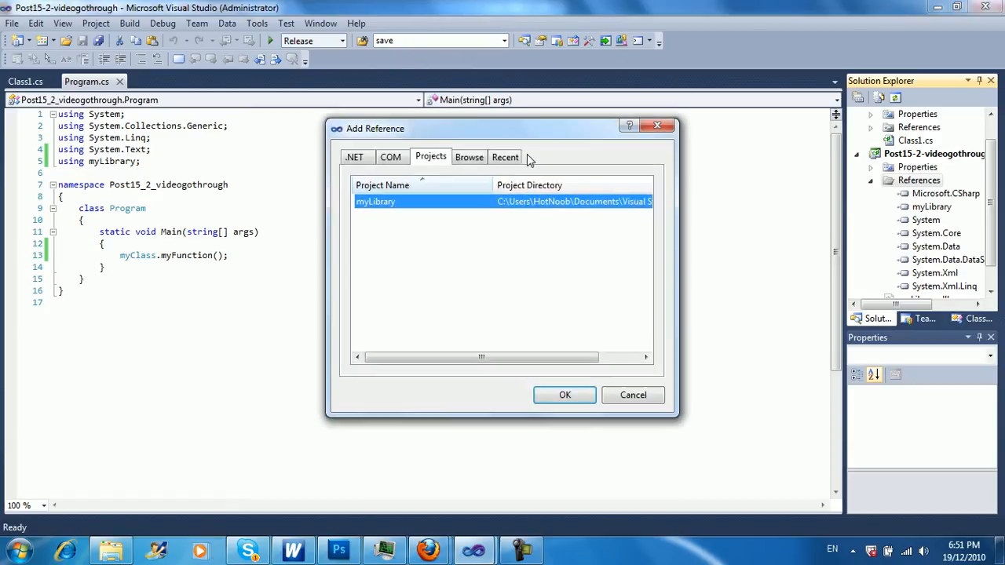
left_click(469, 156)
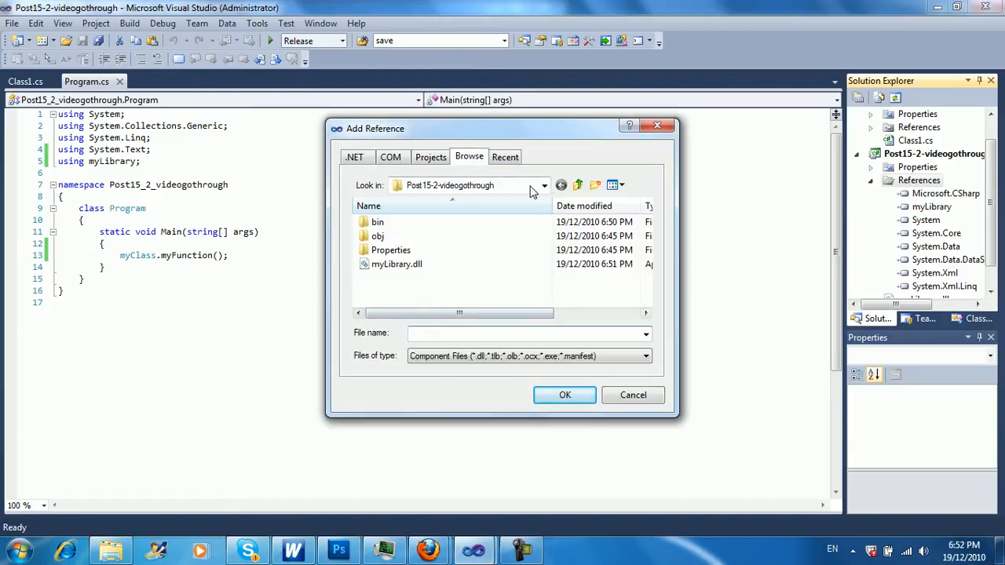
left_click(544, 185)
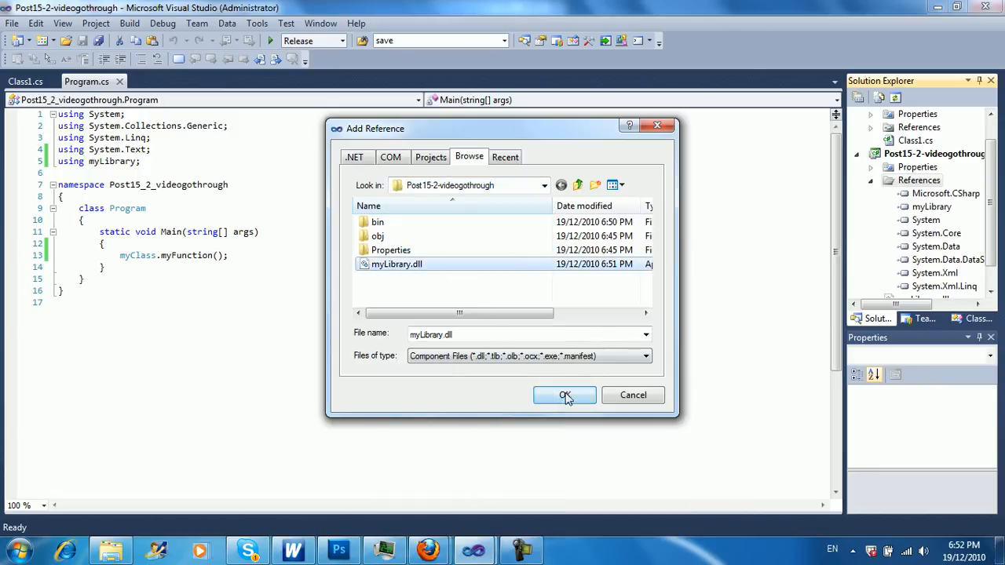
left_click(564, 396)
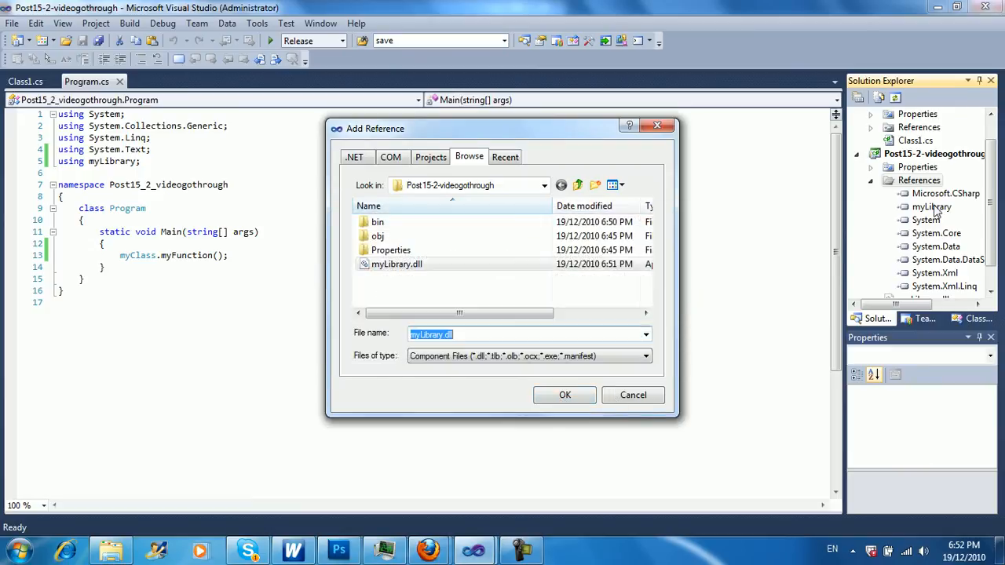
- Accept the Project Dependencies dialog with myLibrary checked, then right-click the console project's References
left_click(564, 395)
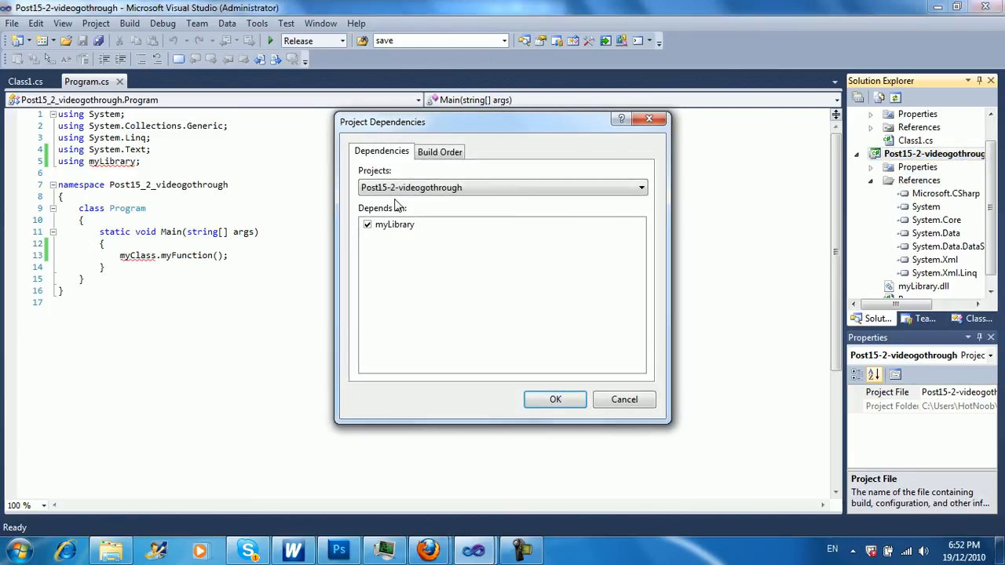
left_click(555, 399)
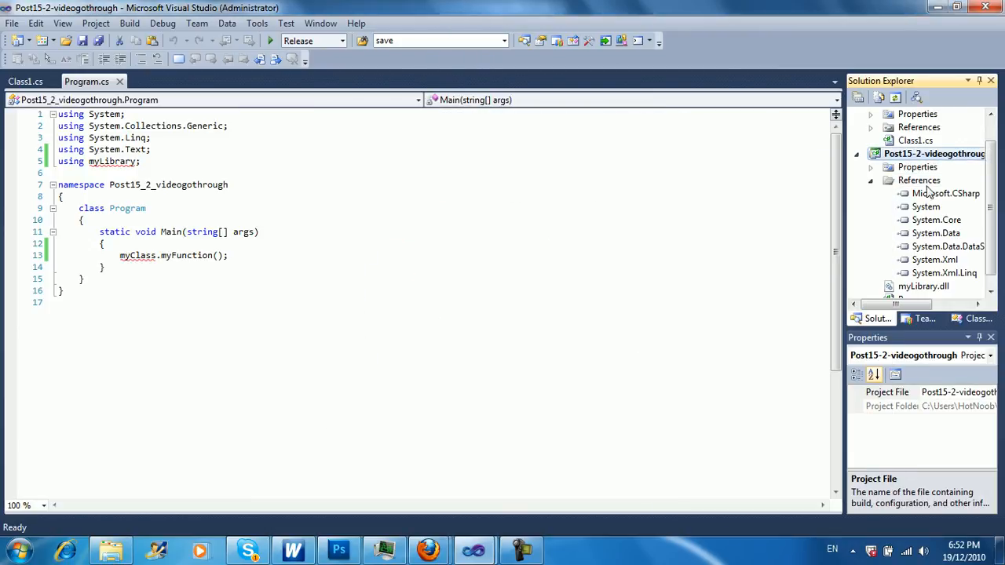
right_click(919, 180)
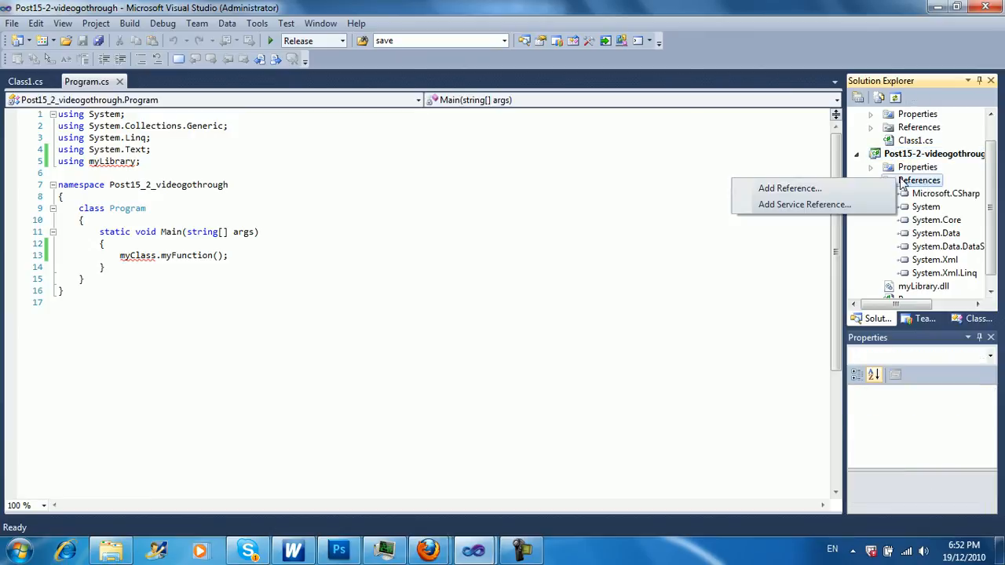
- Add myLibrary.dll through Add Reference so myLibrary reappears under Post15-2-videogothrough's references
left_click(789, 188)
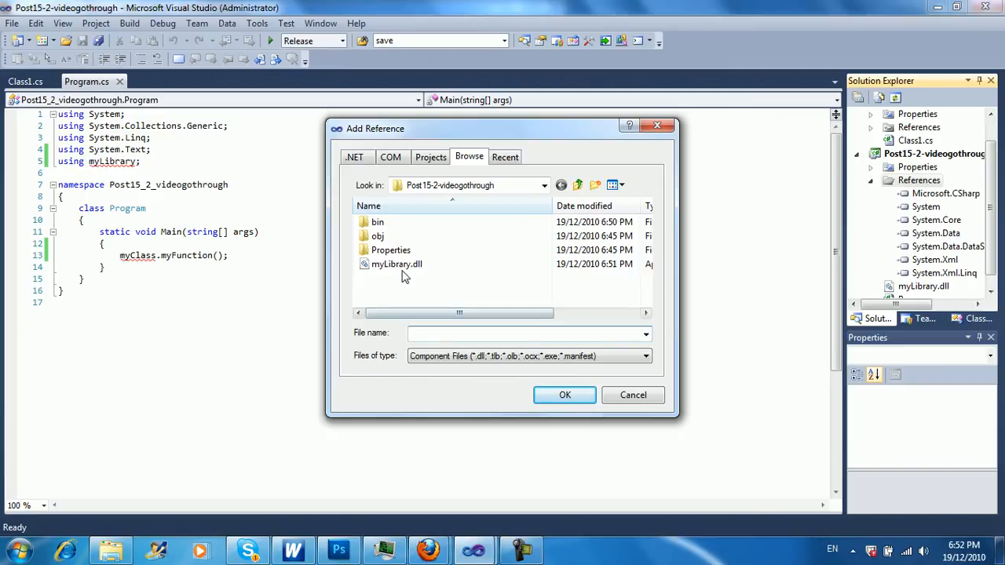
left_click(395, 263)
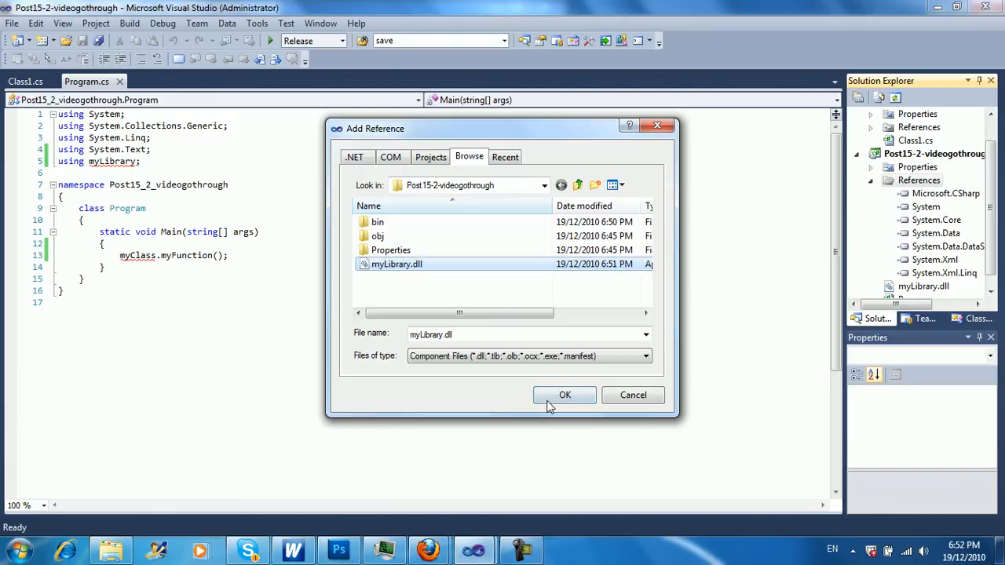
left_click(565, 395)
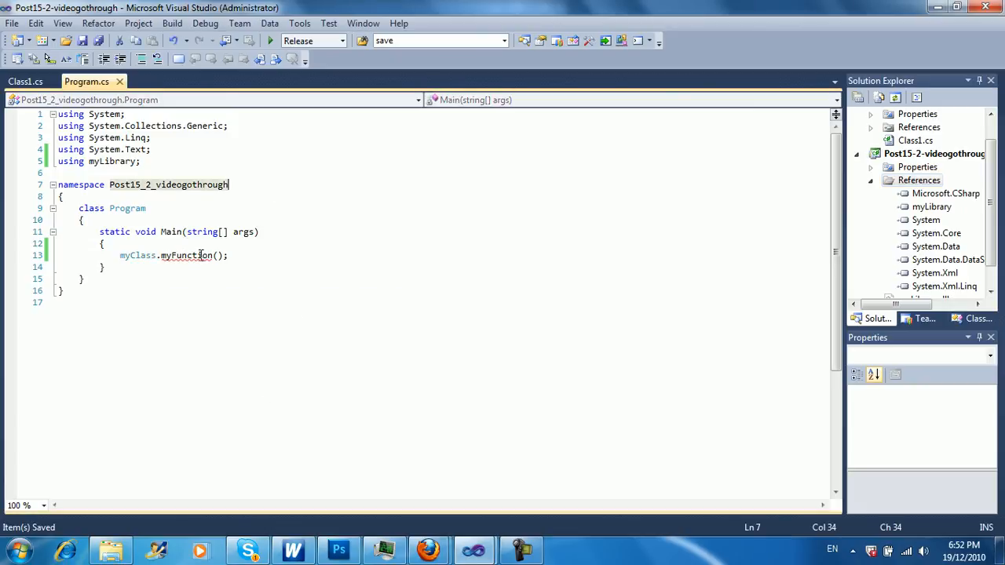
- Rename myFunction to MyFunction and run the app to print 'Called a function from my DLL'
double_click(186, 255)
type("M")
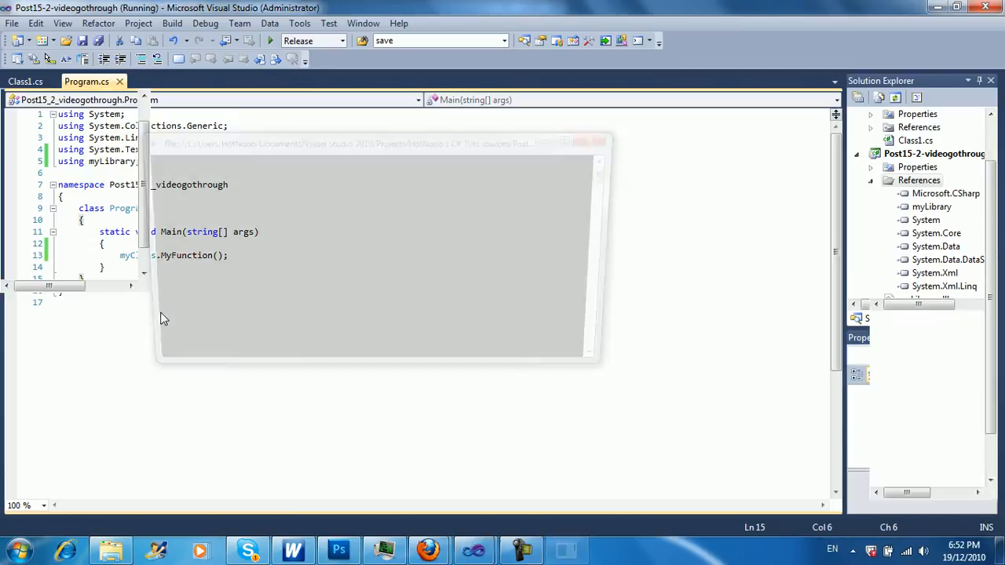
left_click(269, 40)
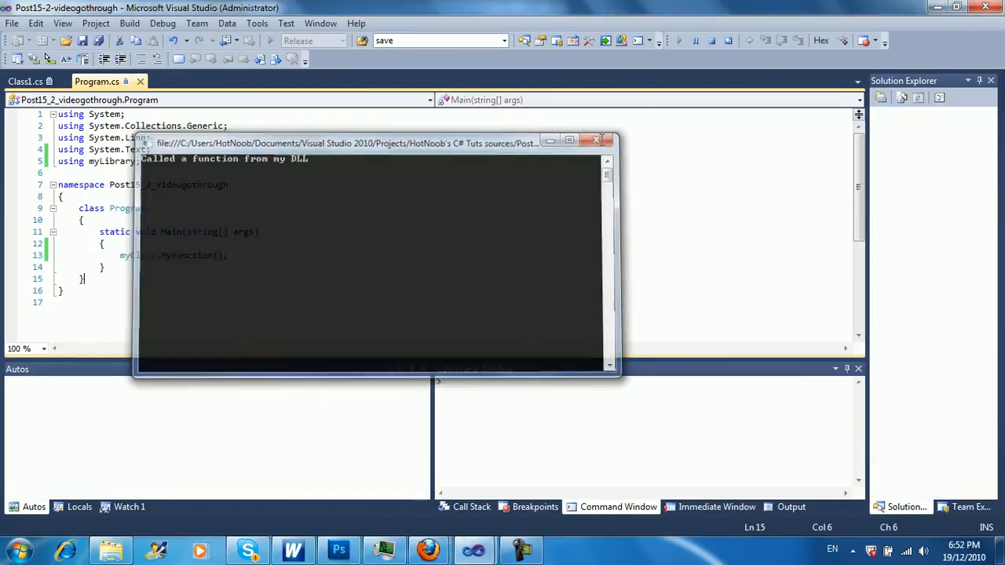